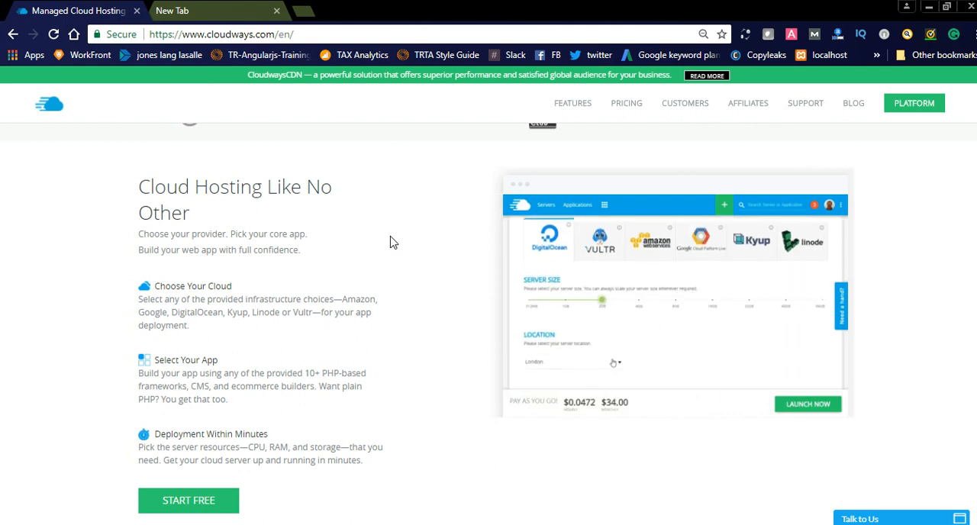
Step: Enter 'wordpress' on the Cloudways site, then go to the Plans & Pricing page
click(573, 362)
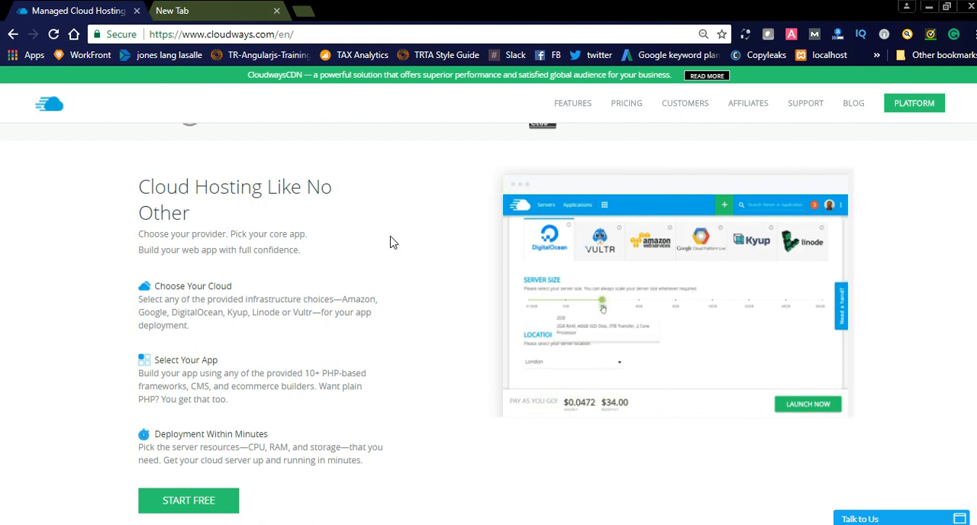
click(572, 362)
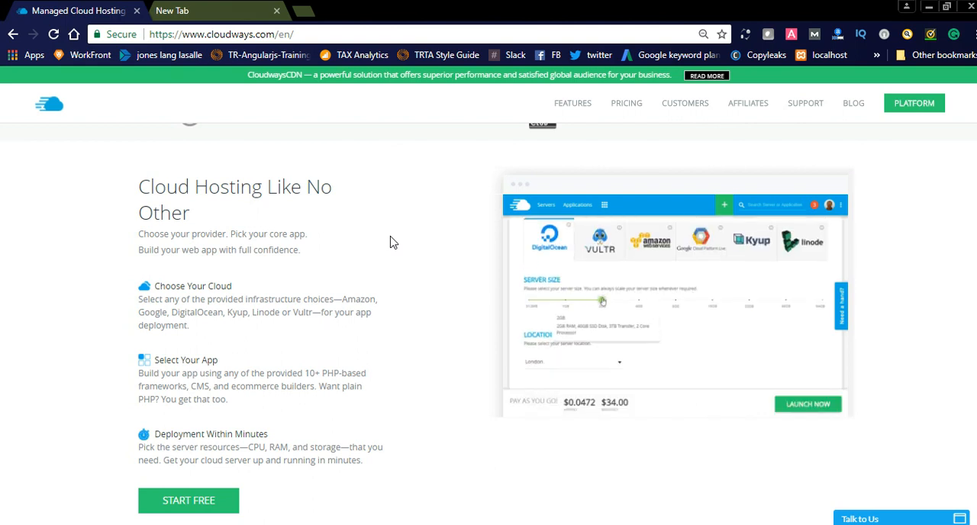
click(572, 362)
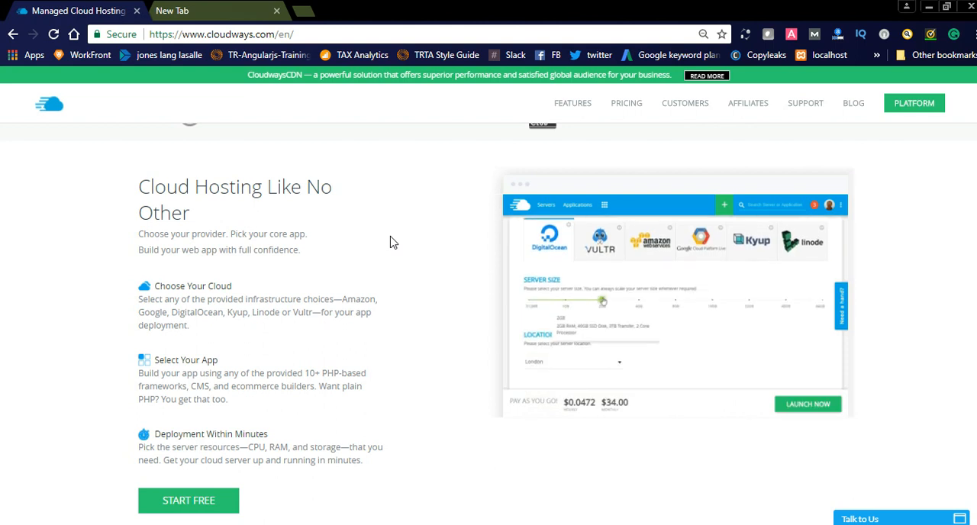
click(572, 362)
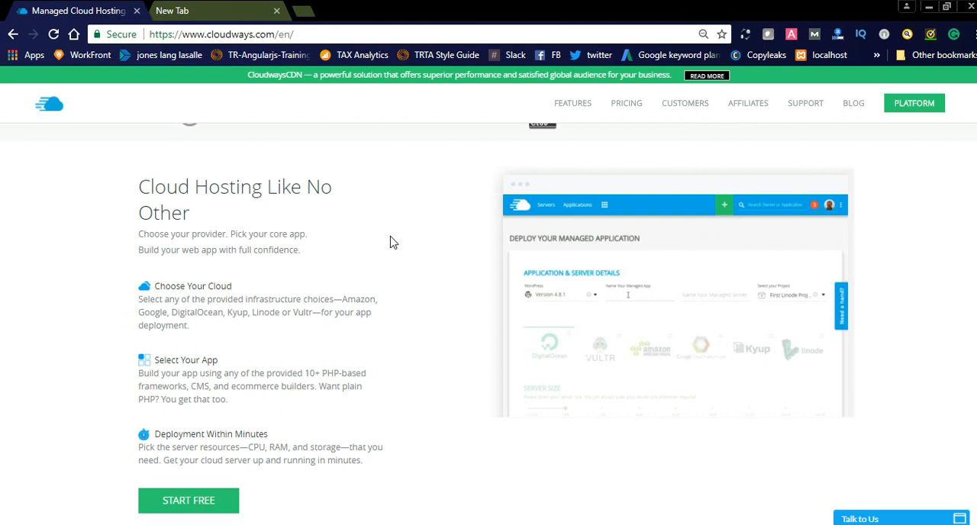
text(wordpress)
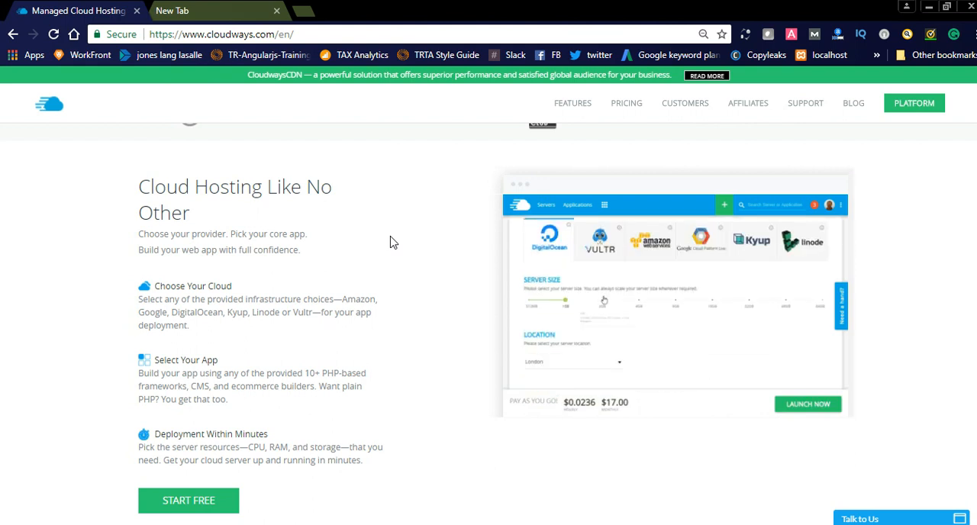
click(572, 361)
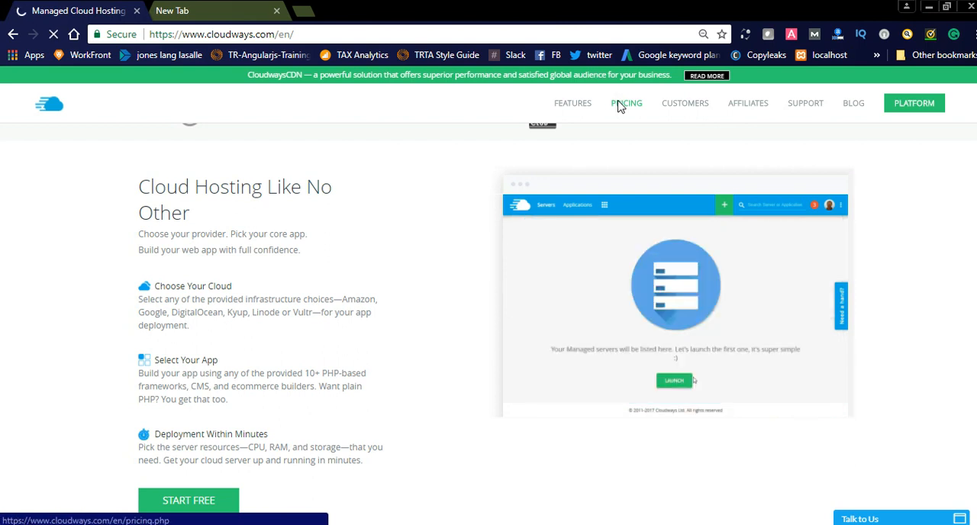
click(625, 103)
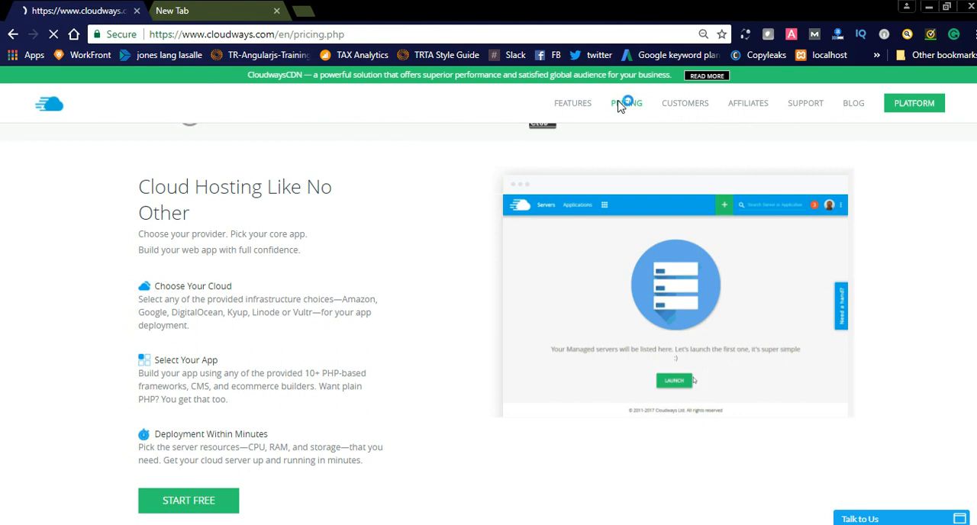
click(625, 103)
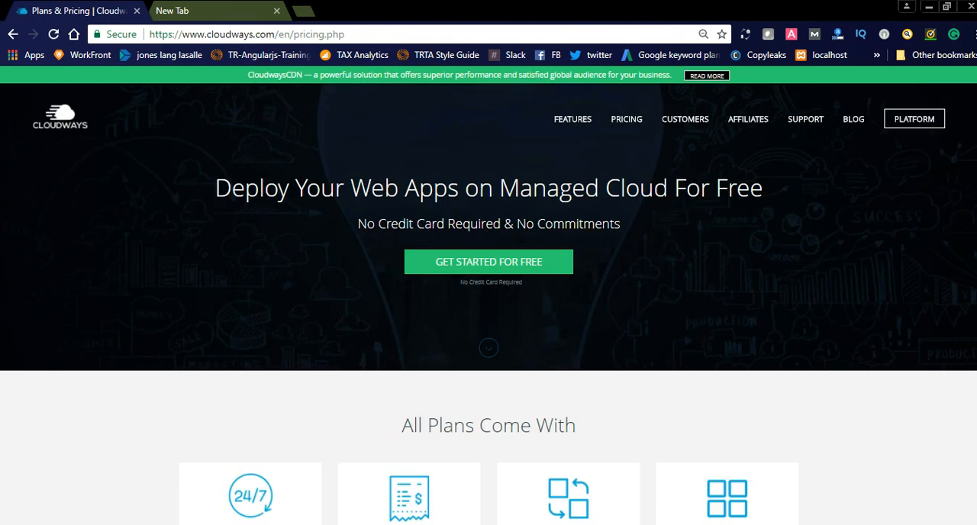
Step: Scroll down to the four hourly plan cards priced $0.01 to $0.09 per hour
scroll(down, 3)
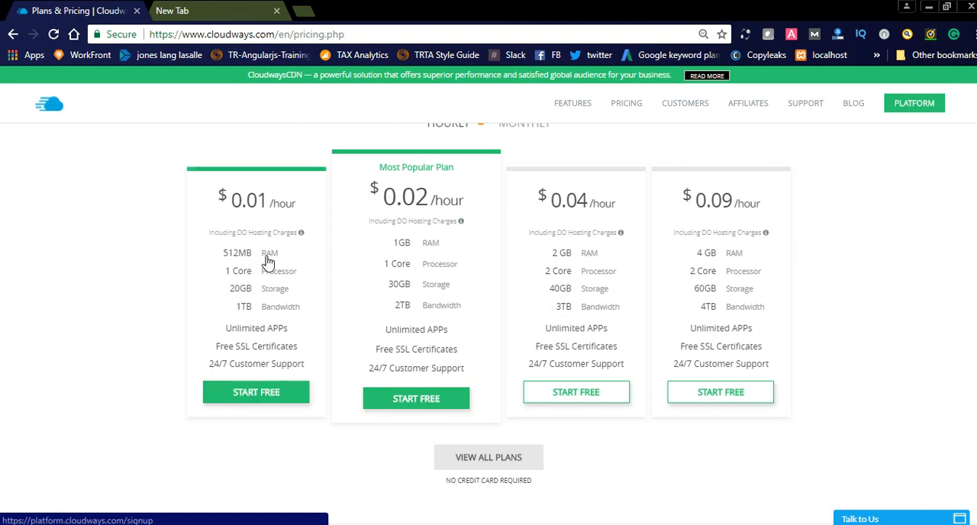
mouse_move(240, 285)
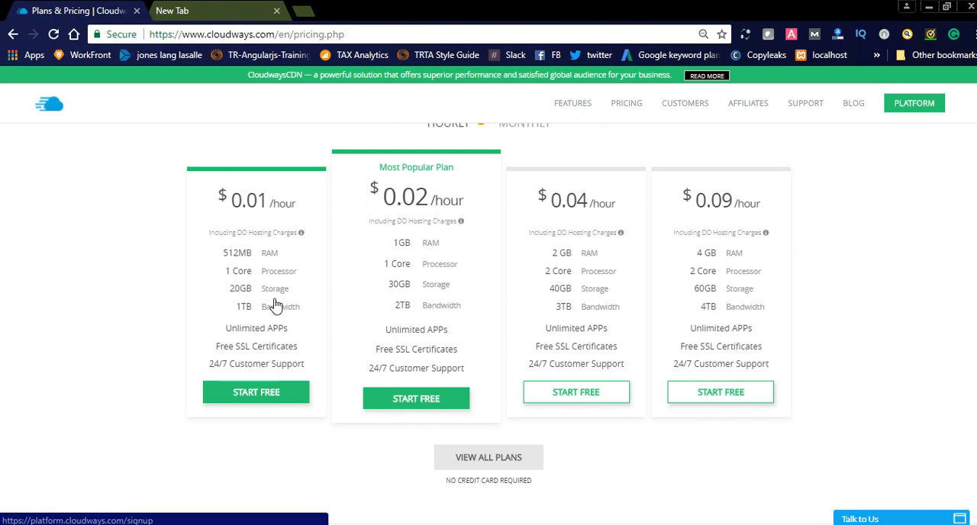
mouse_move(297, 318)
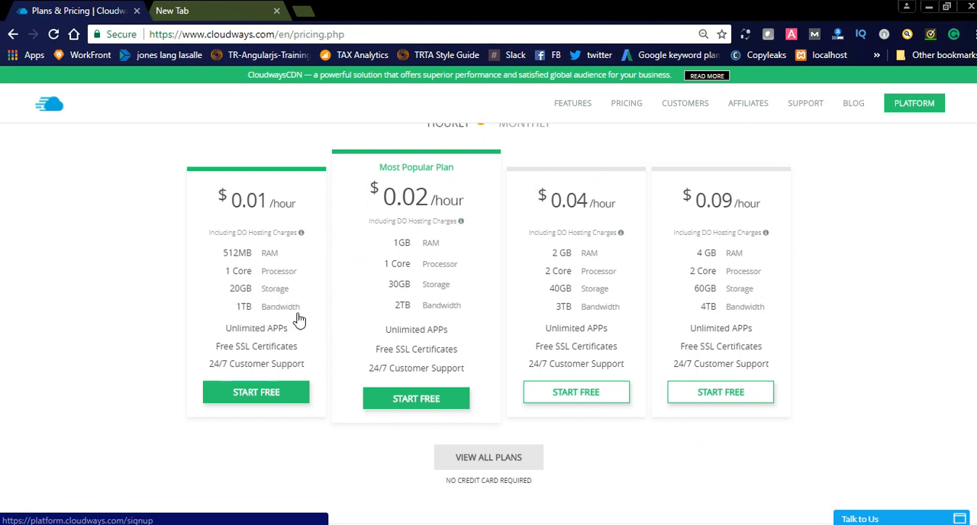
mouse_move(235, 339)
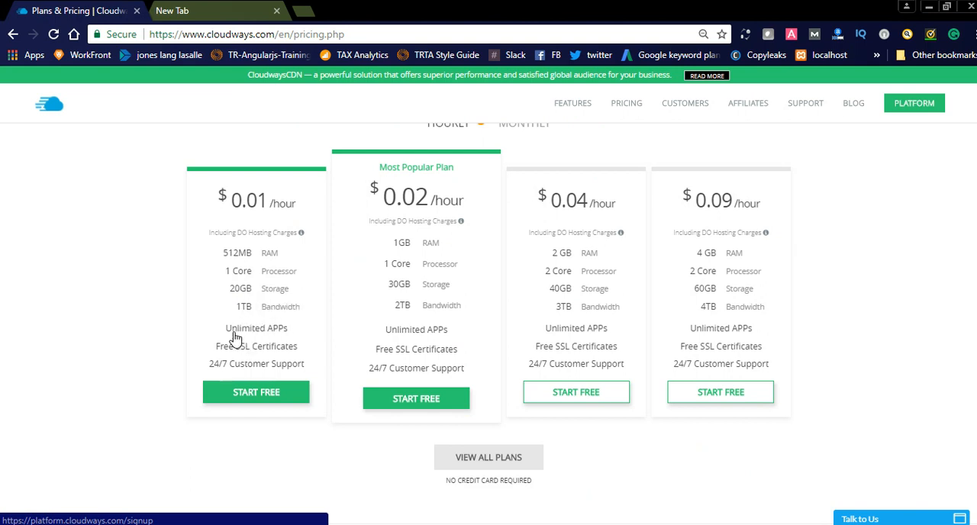
mouse_move(252, 310)
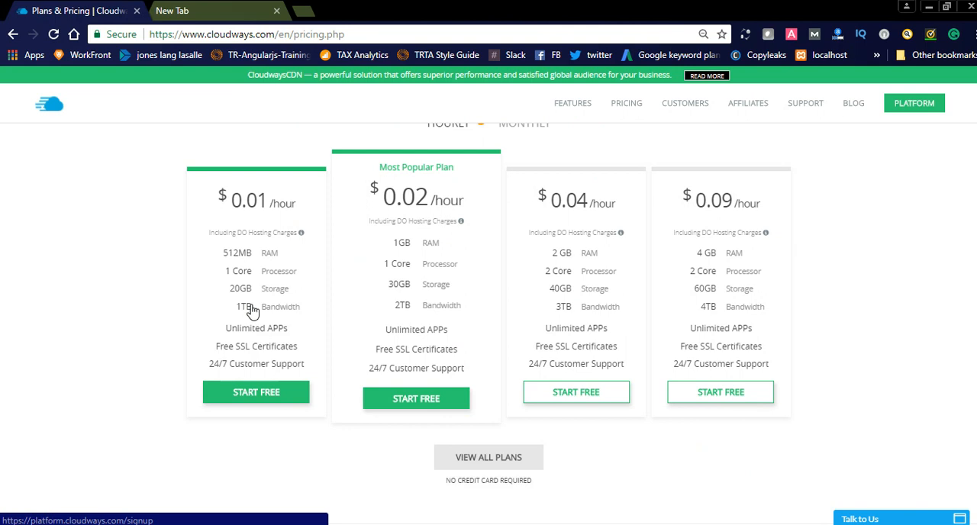
mouse_move(198, 337)
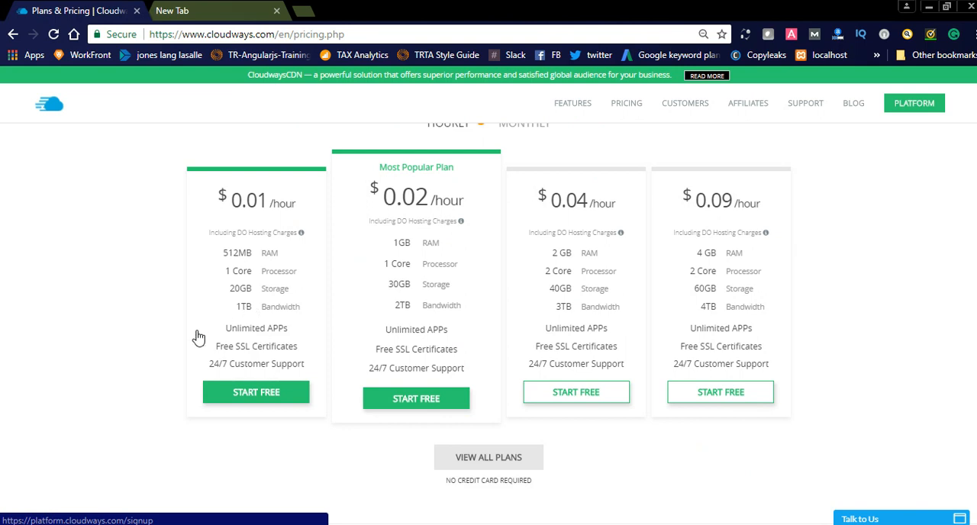
mouse_move(283, 342)
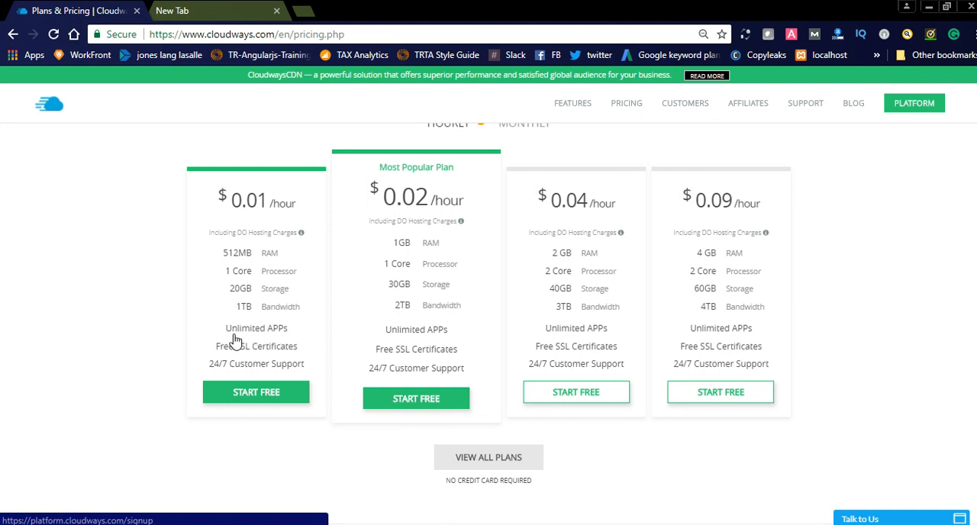
mouse_move(215, 355)
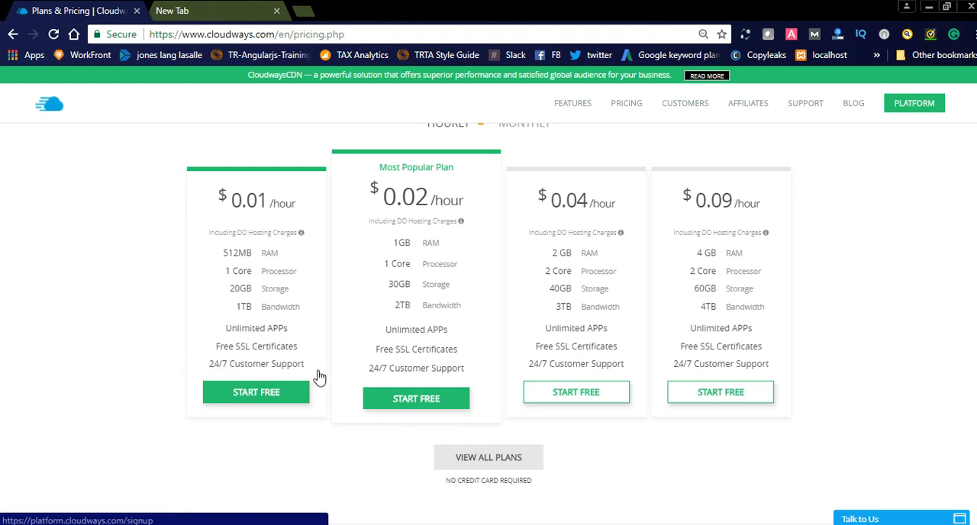
mouse_move(260, 212)
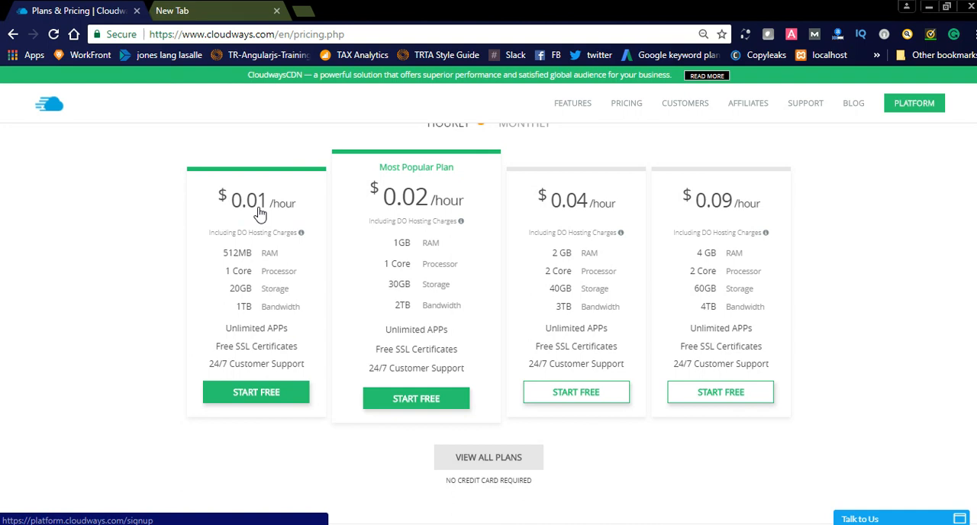
mouse_move(294, 212)
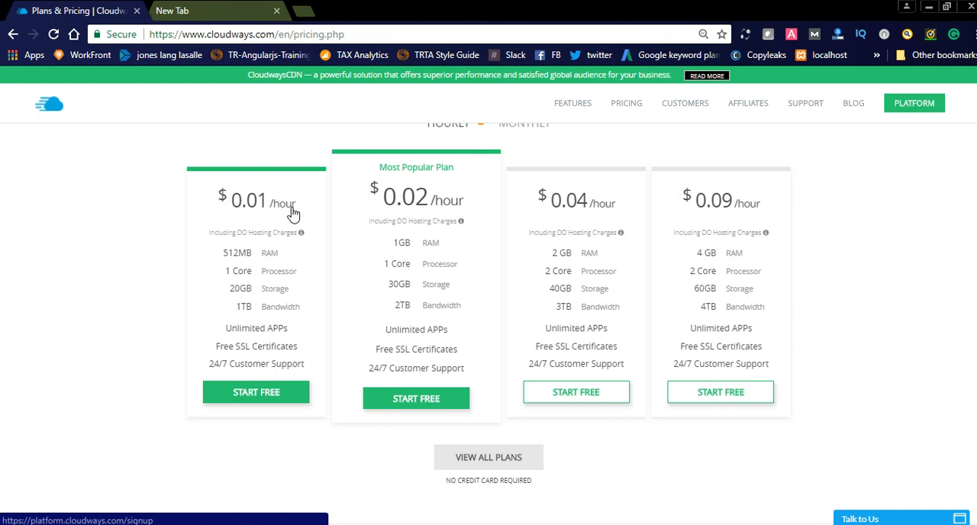
mouse_move(203, 300)
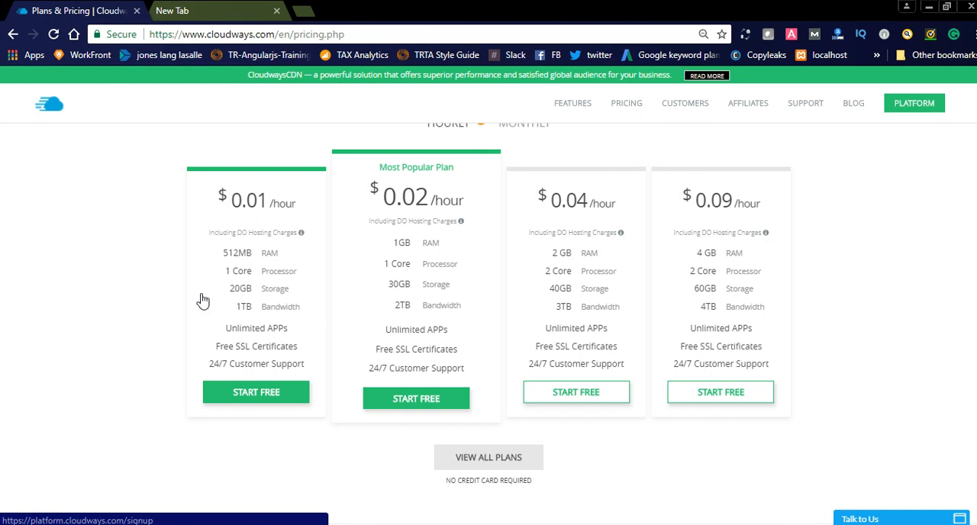
mouse_move(82, 232)
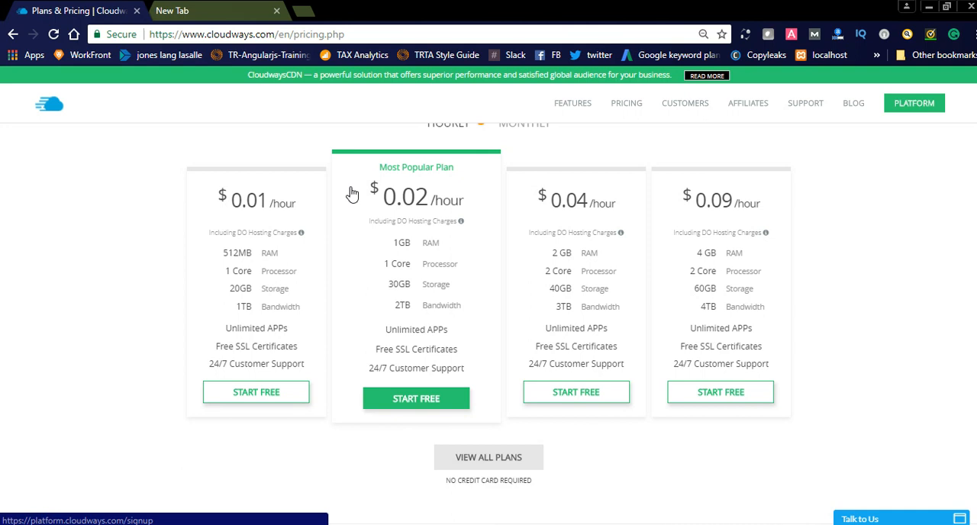
mouse_move(454, 255)
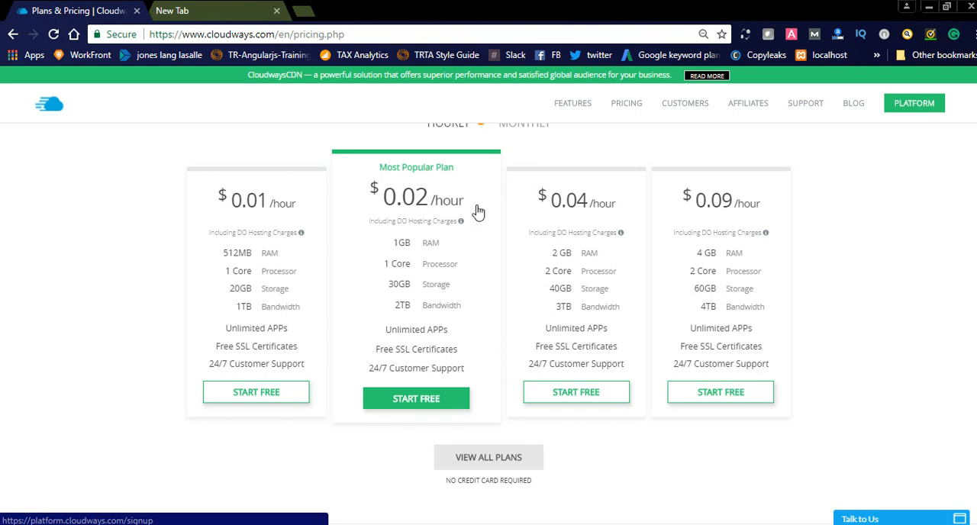
mouse_move(391, 260)
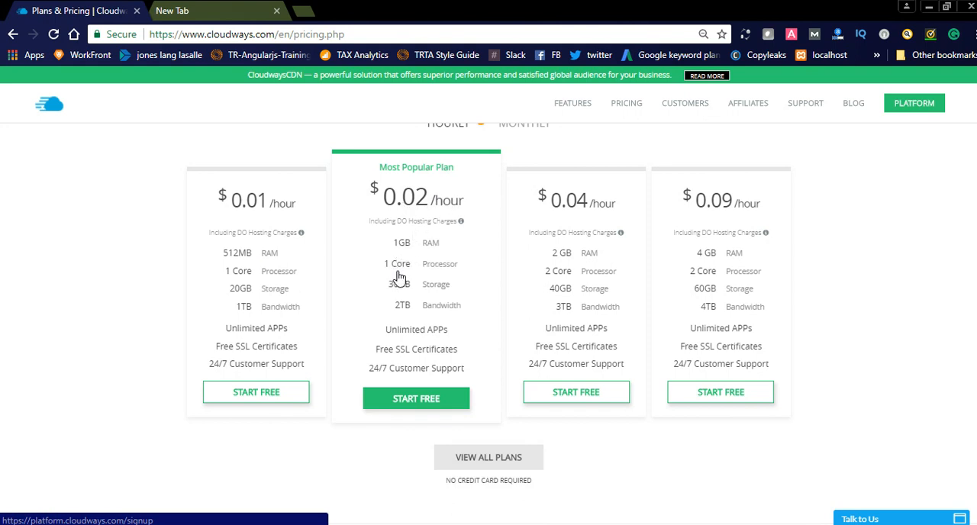
mouse_move(445, 303)
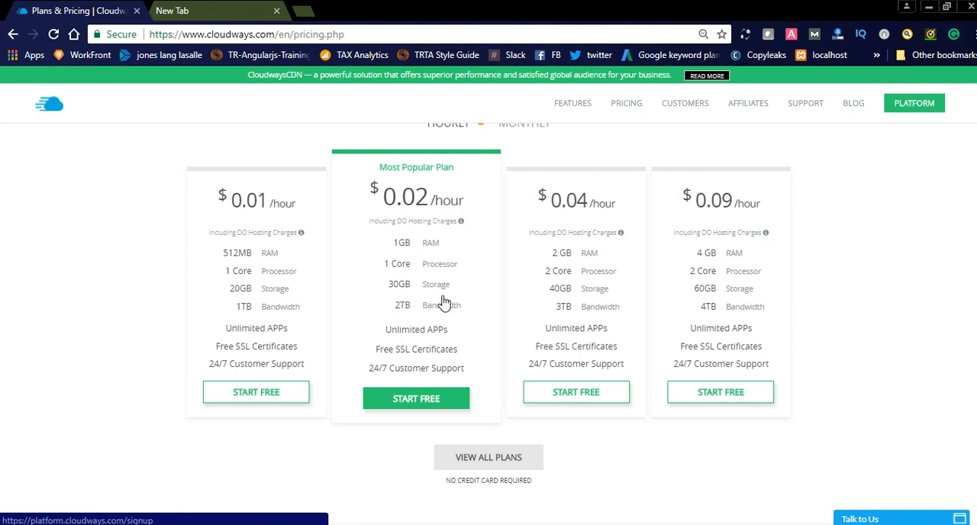
mouse_move(445, 316)
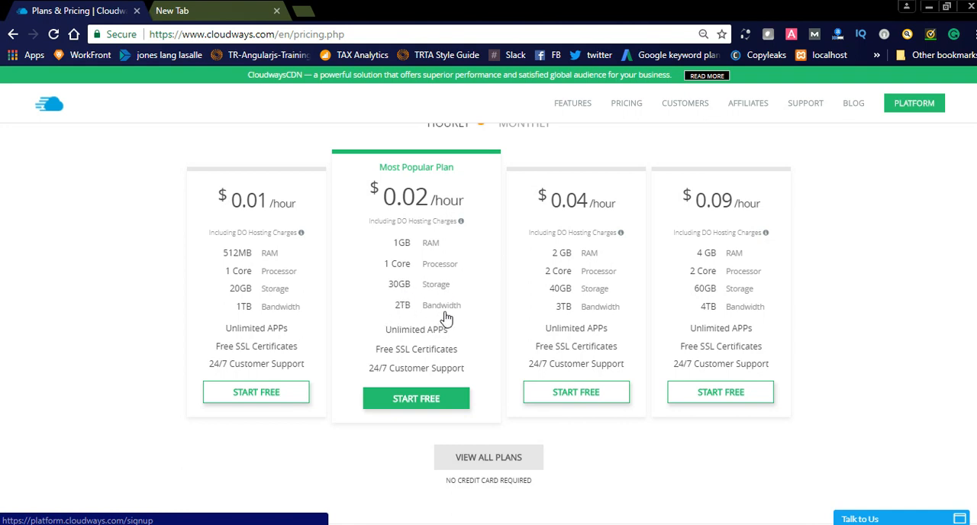
mouse_move(434, 327)
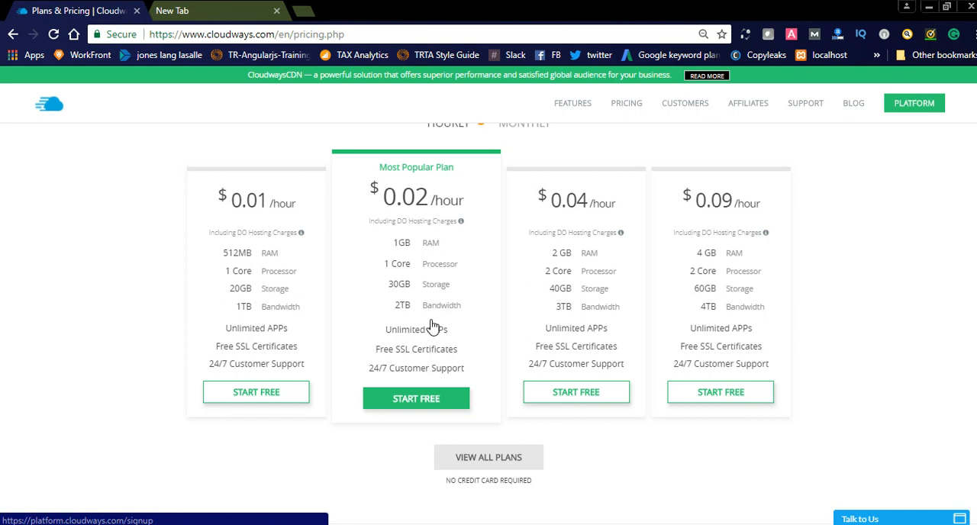
mouse_move(398, 333)
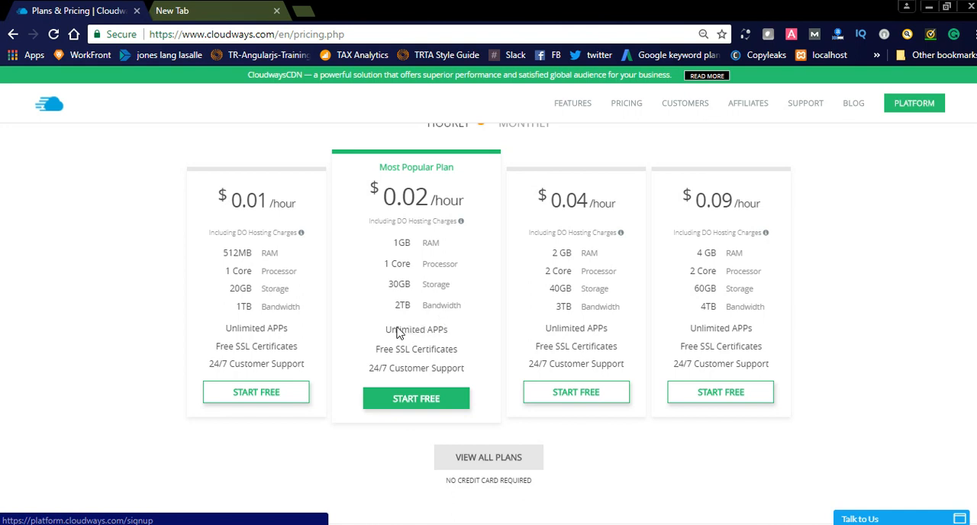
mouse_move(371, 373)
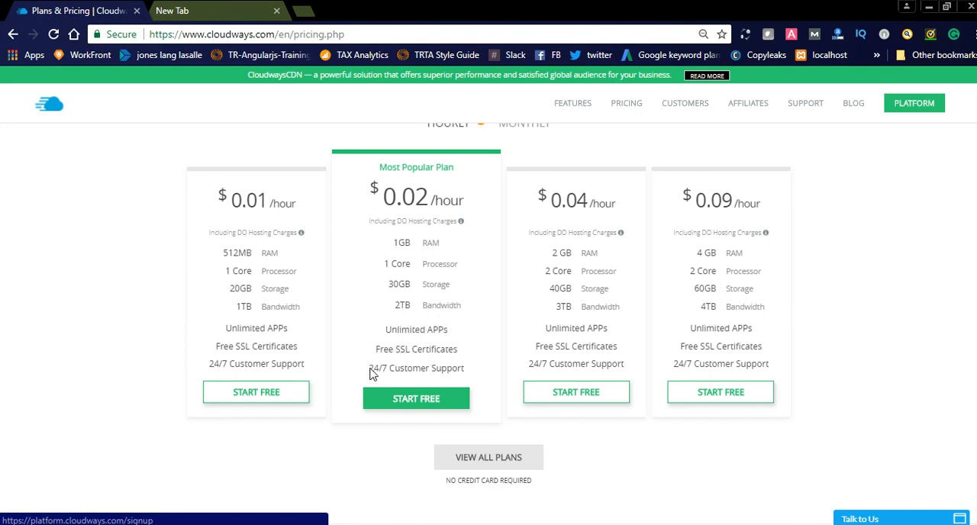
mouse_move(359, 357)
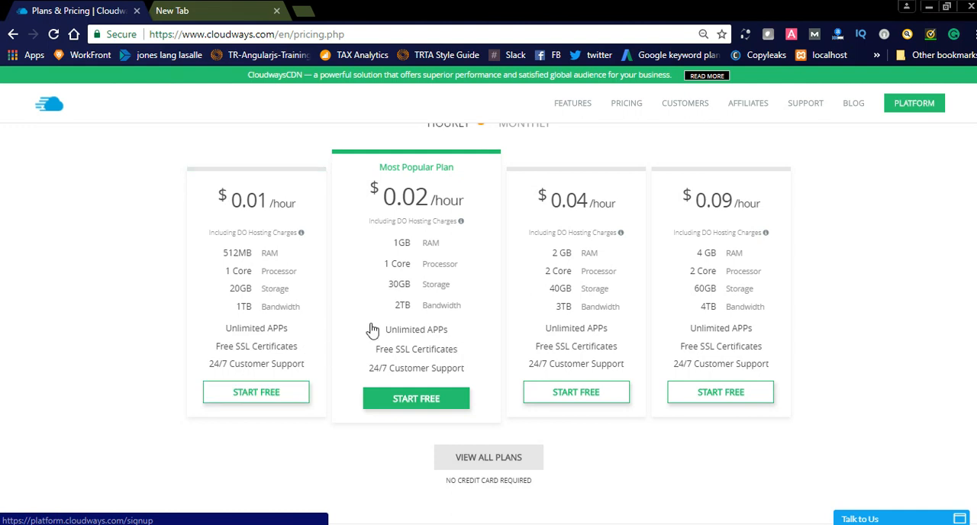
mouse_move(328, 340)
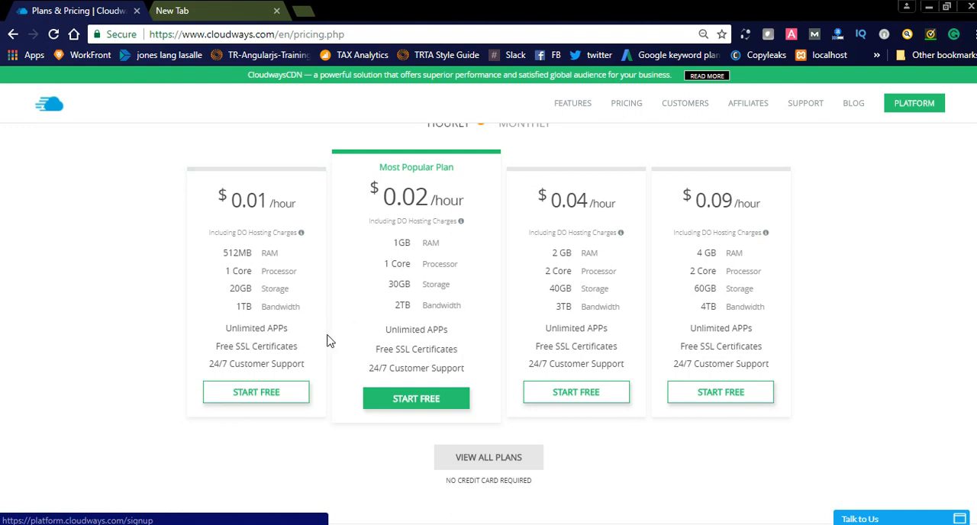
mouse_move(388, 263)
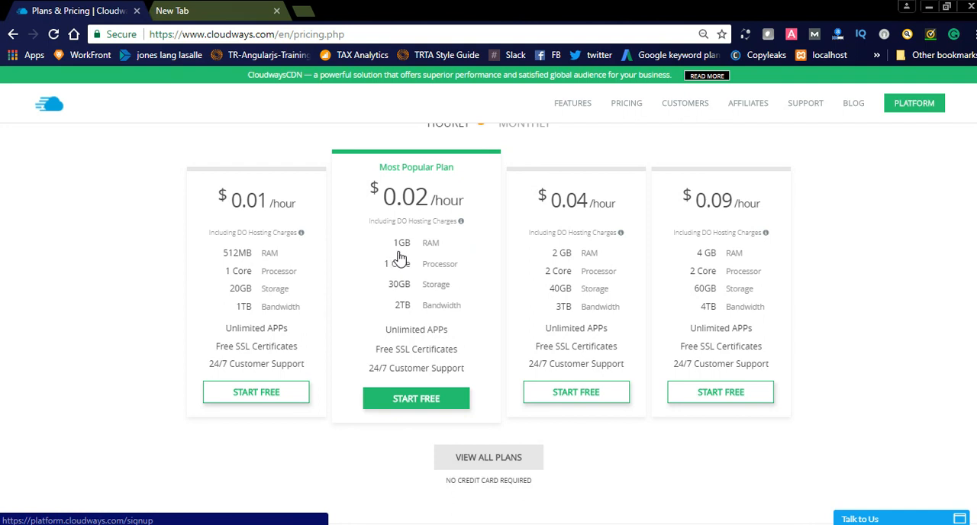
mouse_move(509, 254)
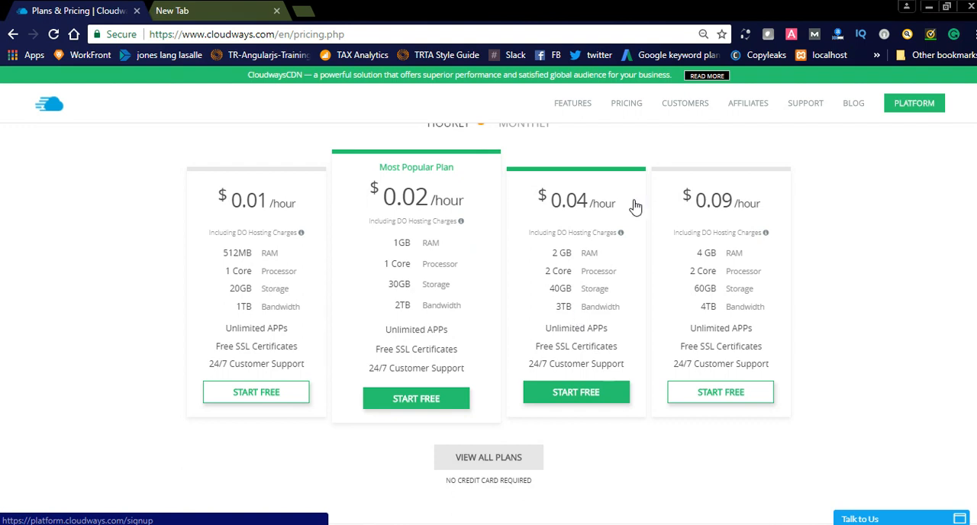
mouse_move(554, 276)
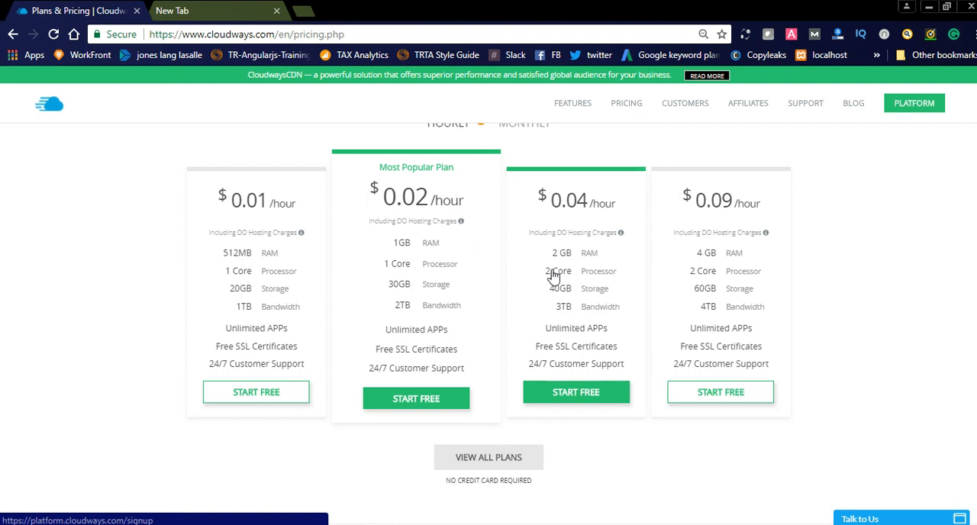
mouse_move(610, 280)
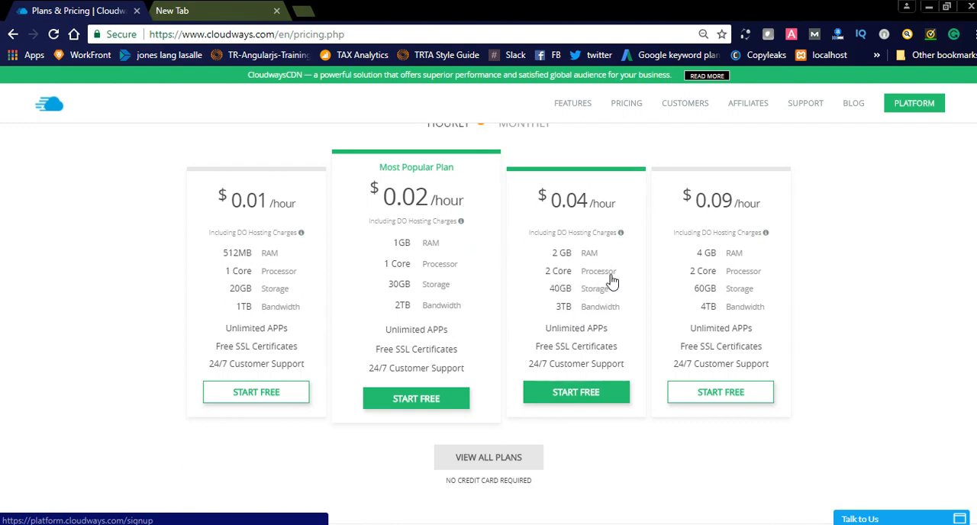
mouse_move(578, 317)
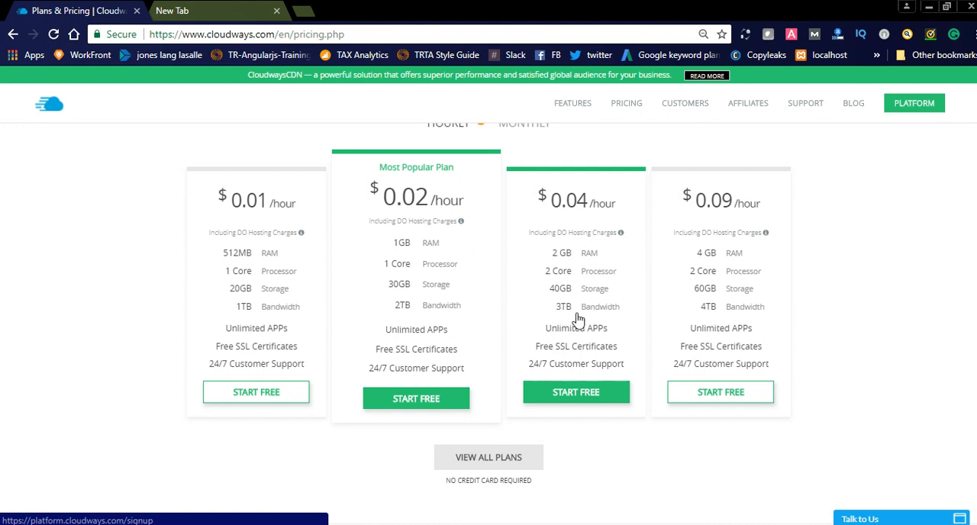
mouse_move(753, 288)
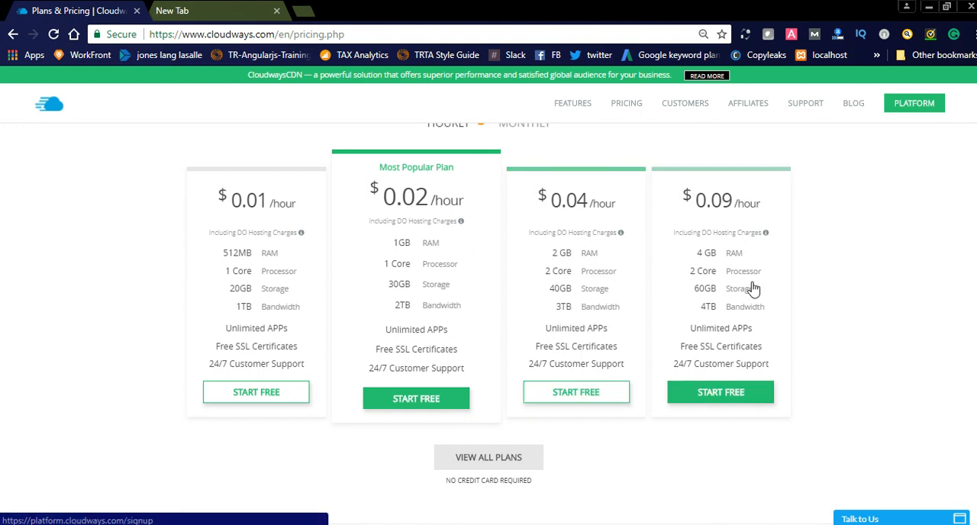
mouse_move(842, 302)
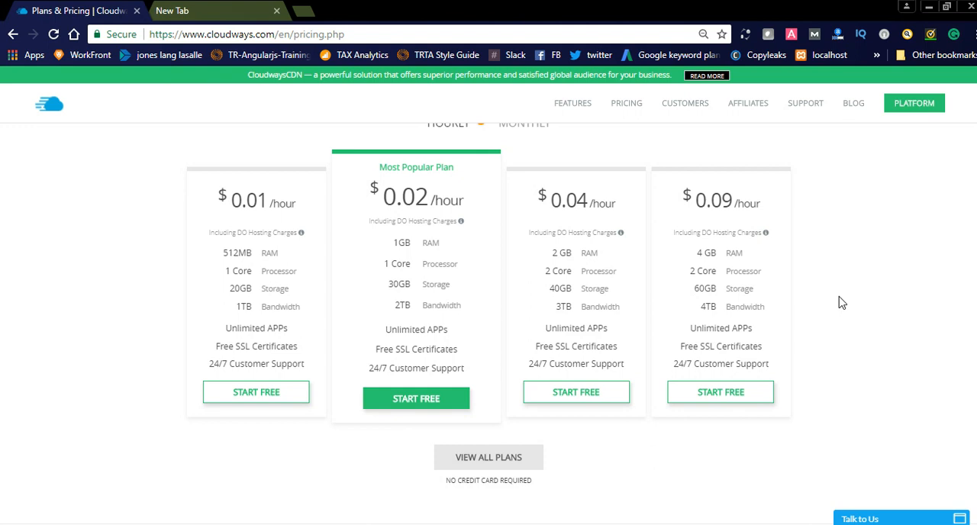
mouse_move(425, 183)
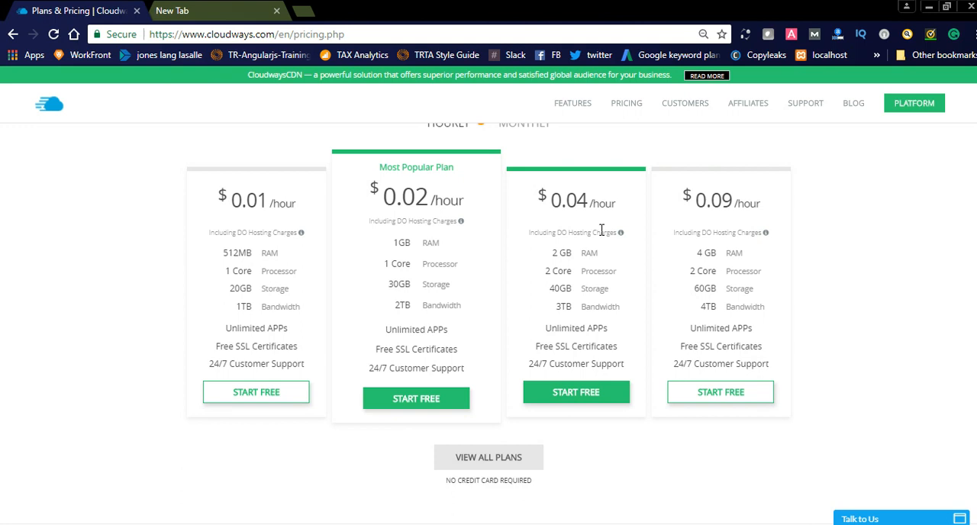
mouse_move(891, 246)
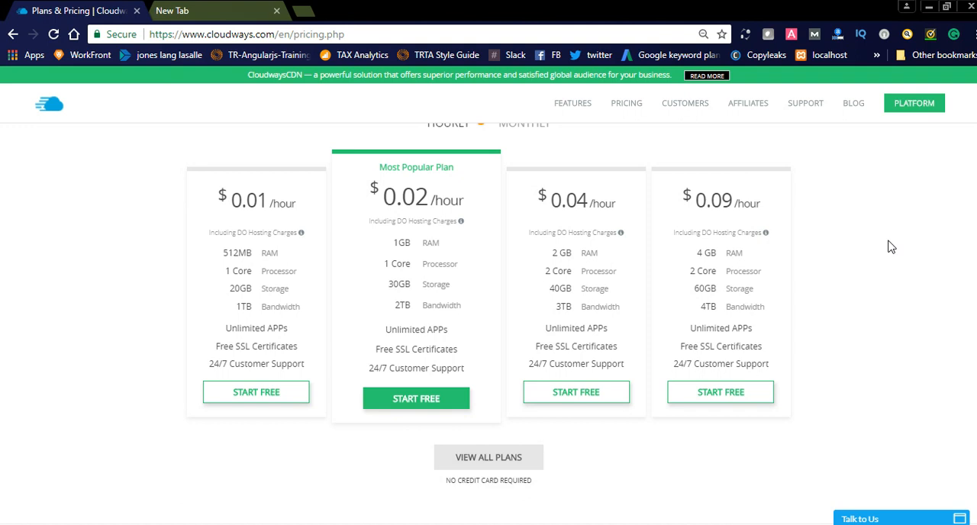
mouse_move(860, 242)
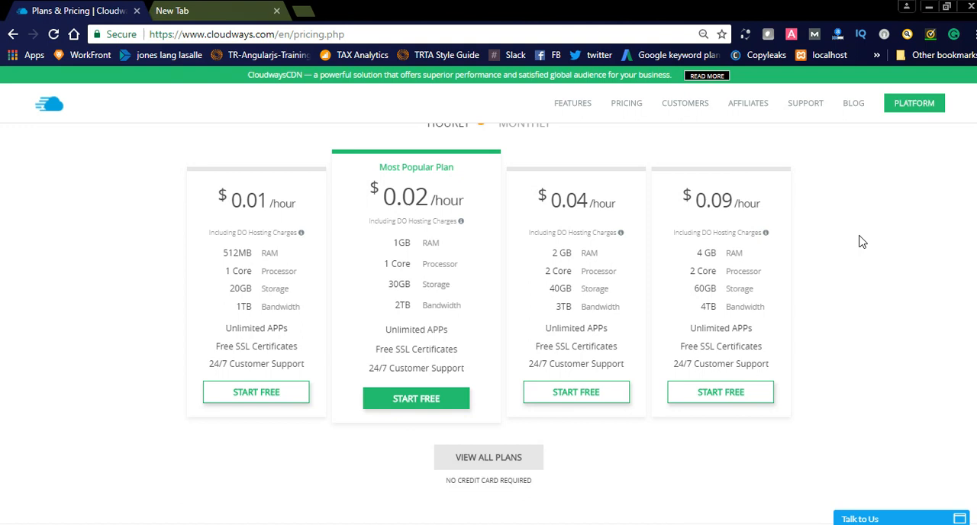
mouse_move(736, 220)
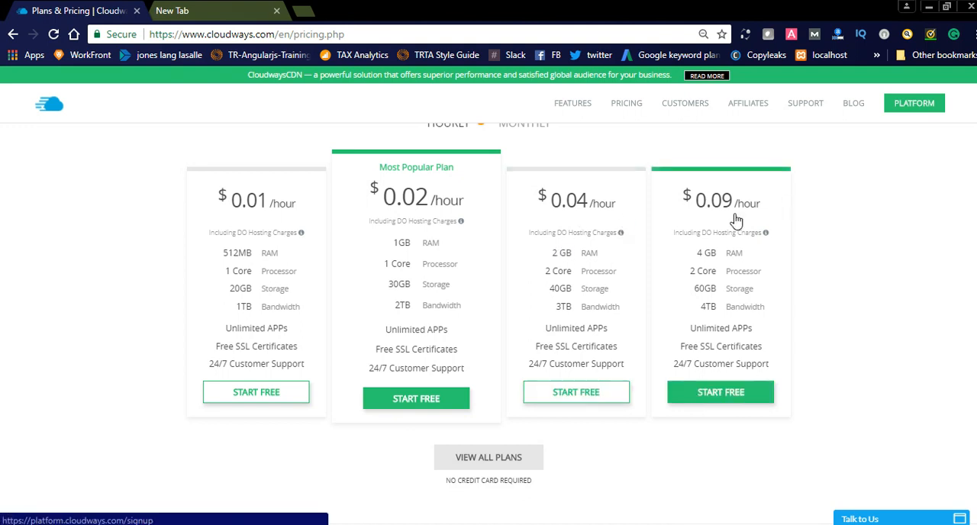
mouse_move(823, 209)
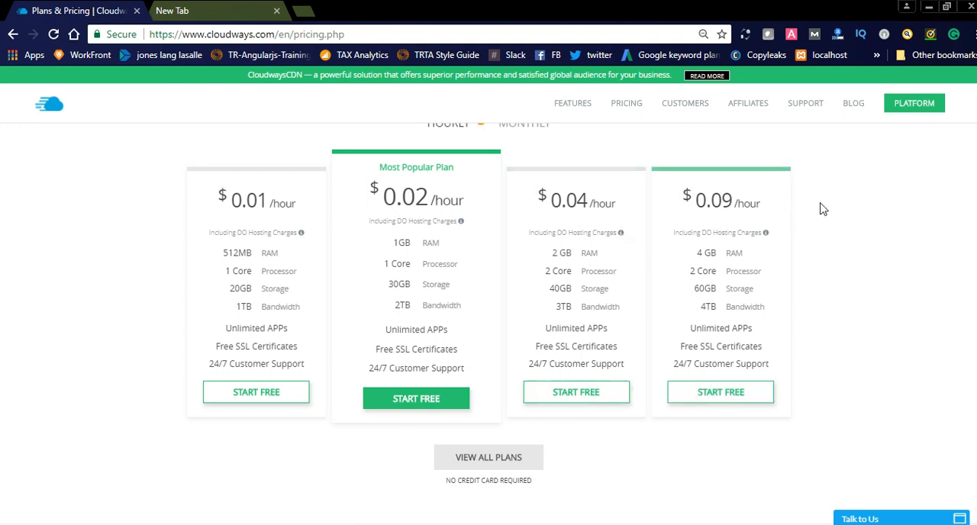
mouse_move(868, 272)
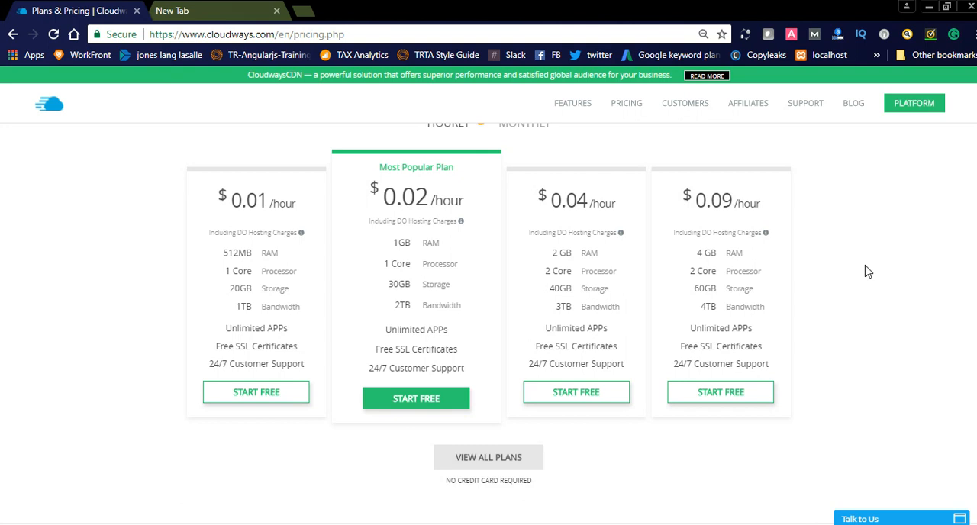
Step: Scroll the pricing page back to its Deploy Your Web Apps top banner
scroll(down, 3)
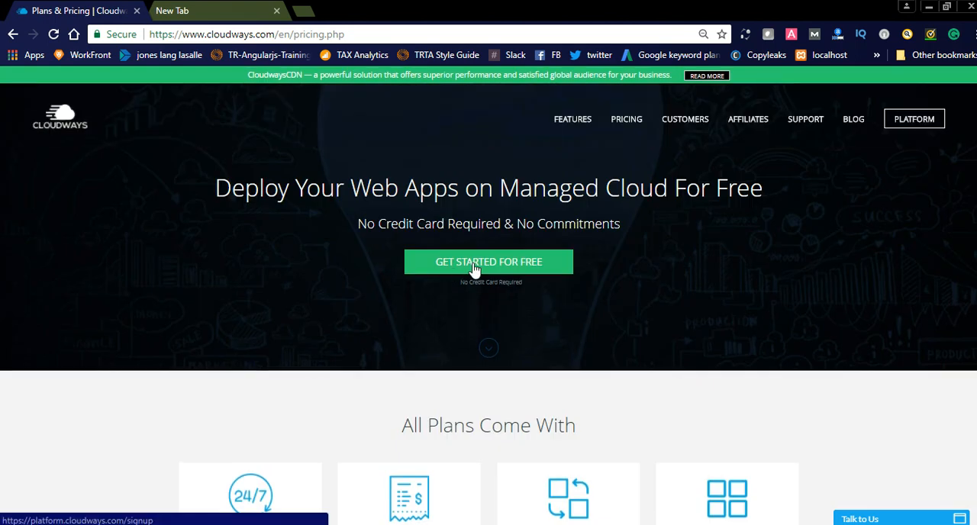
mouse_move(525, 296)
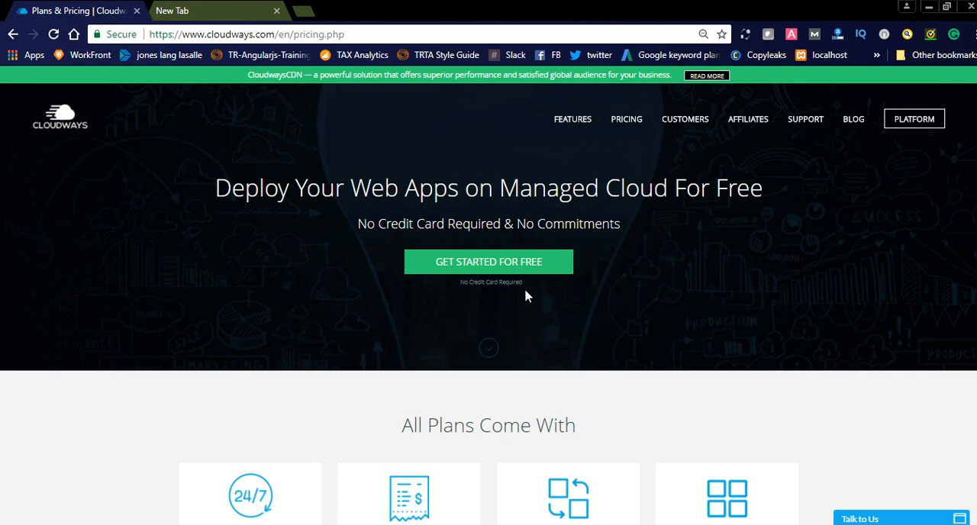
mouse_move(458, 267)
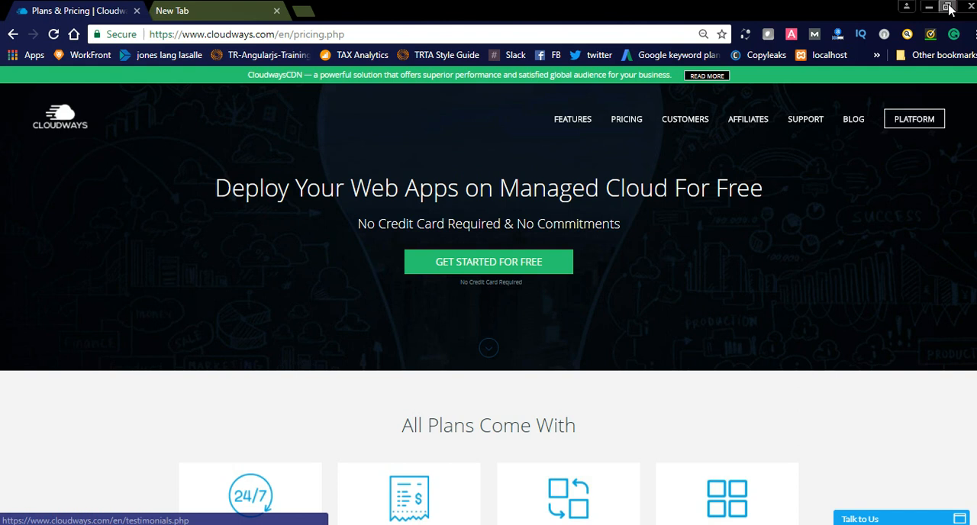
click(913, 119)
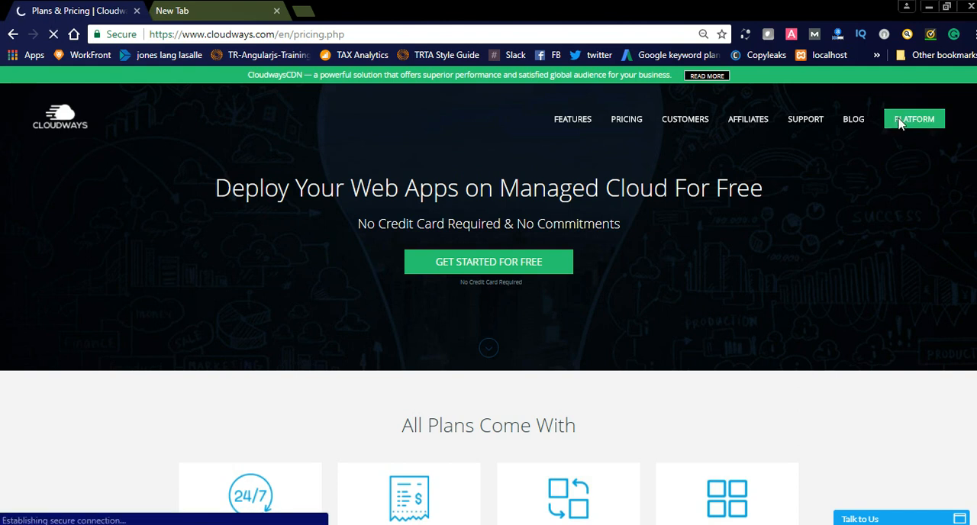
click(914, 119)
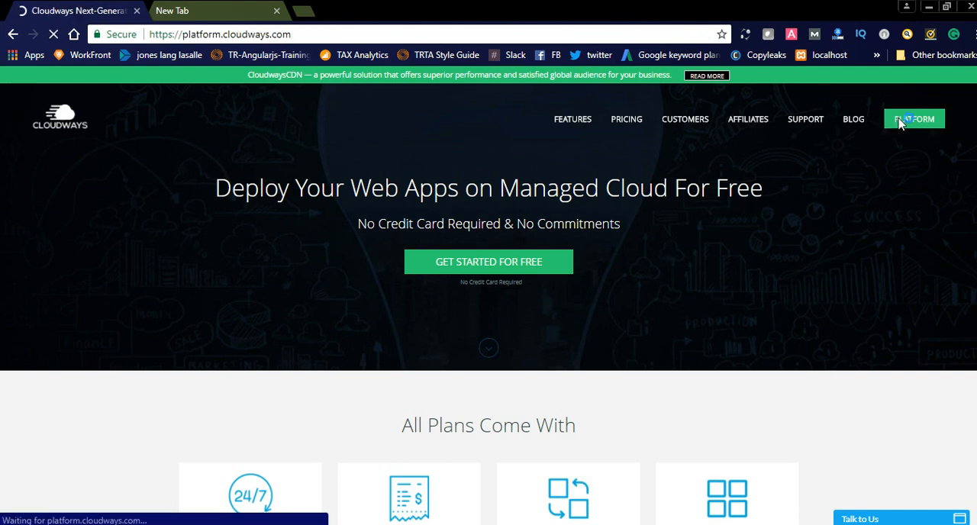
click(913, 119)
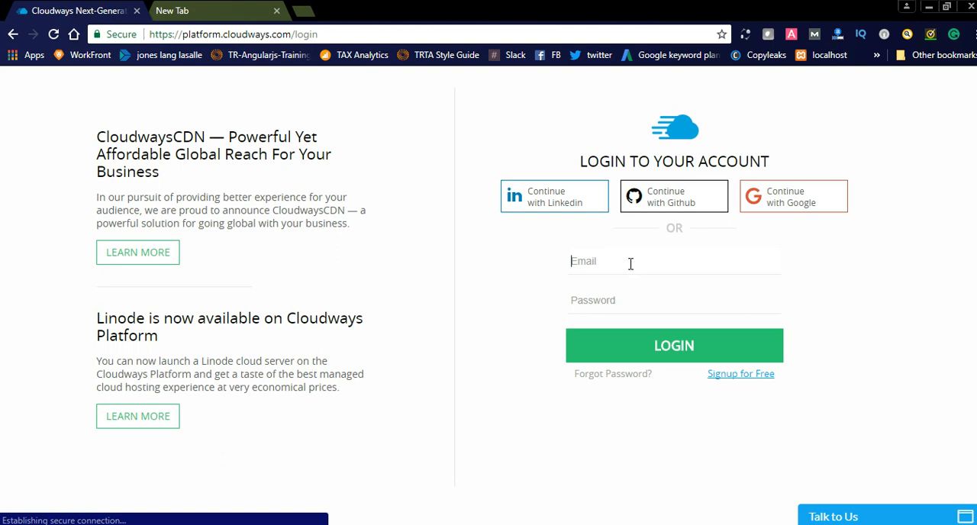
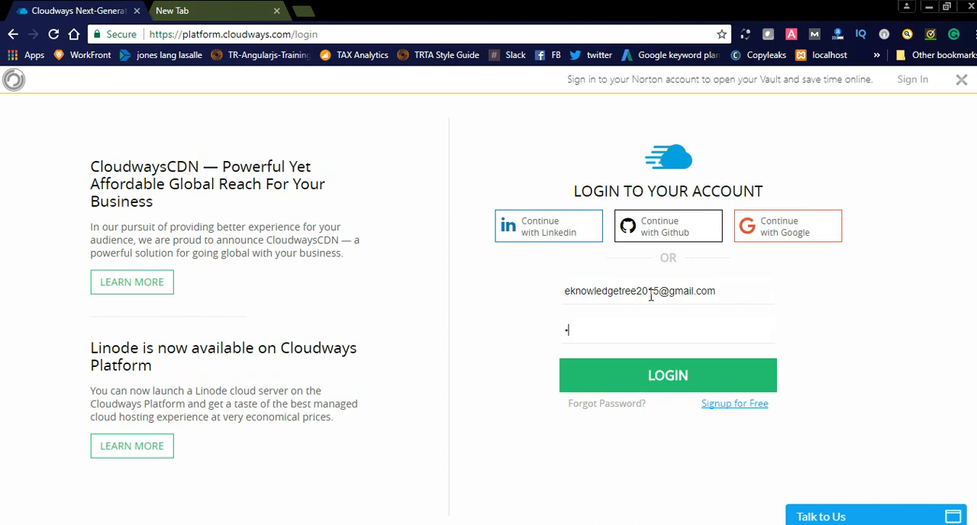
text(password)
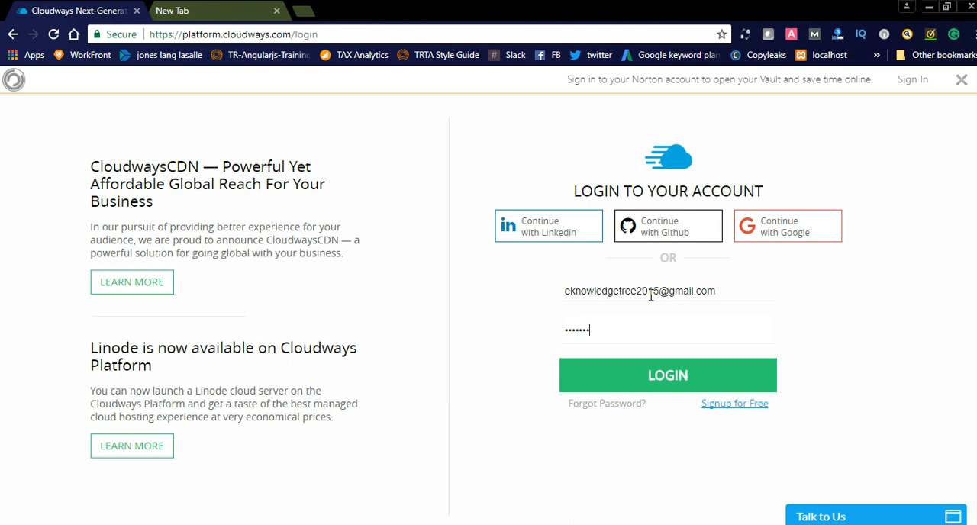
click(667, 374)
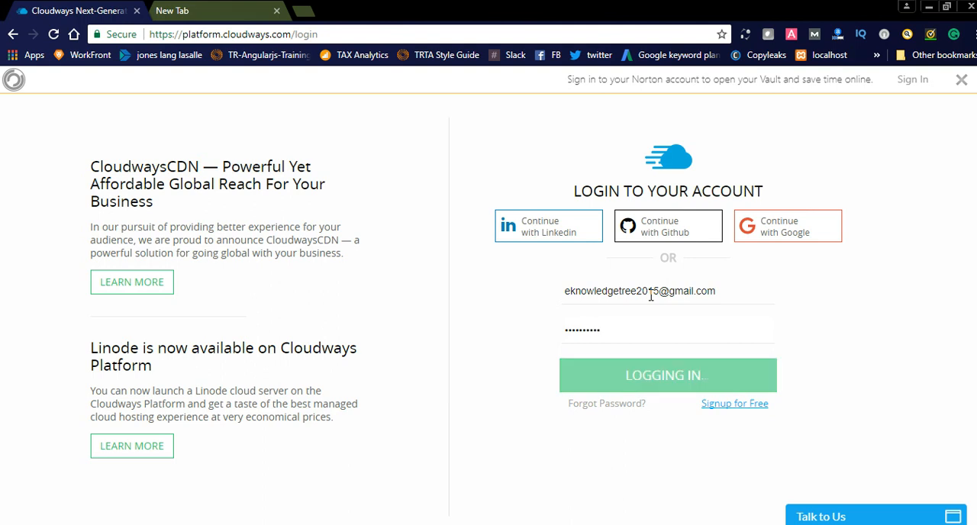
Step: Finish logging in and open the Select your Application dropdown on the deploy page
click(667, 375)
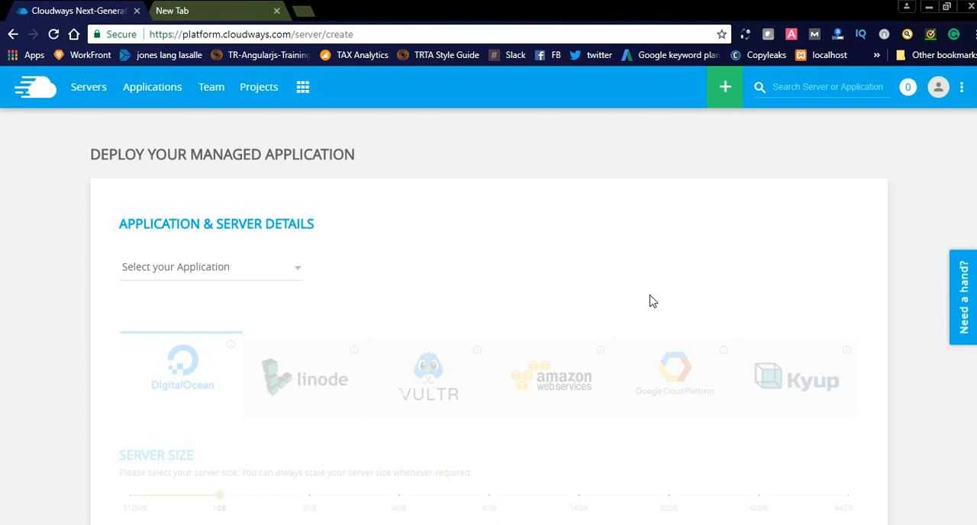
mouse_move(178, 243)
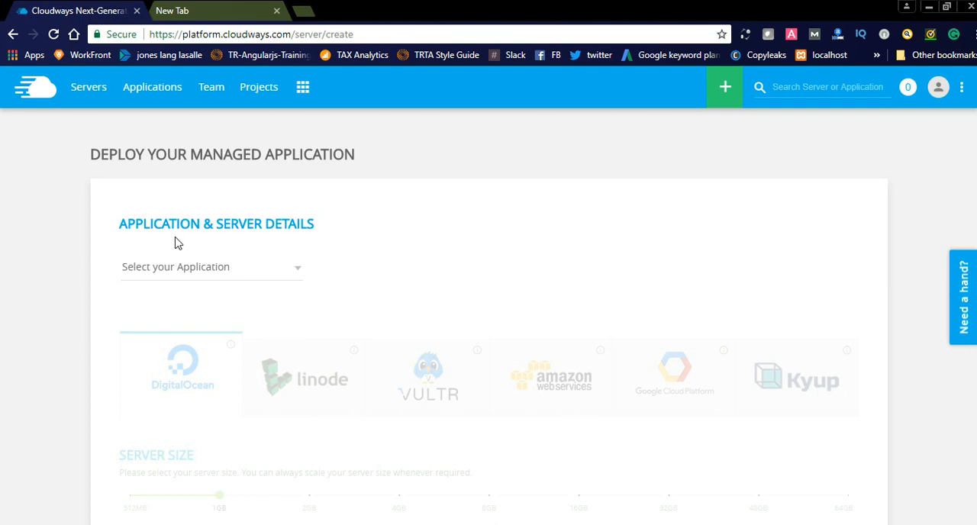
mouse_move(262, 269)
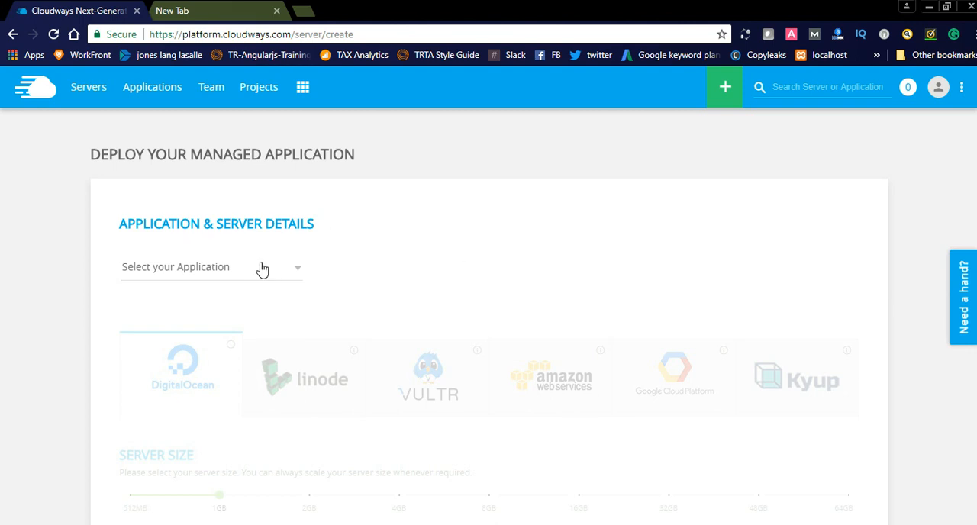
click(210, 267)
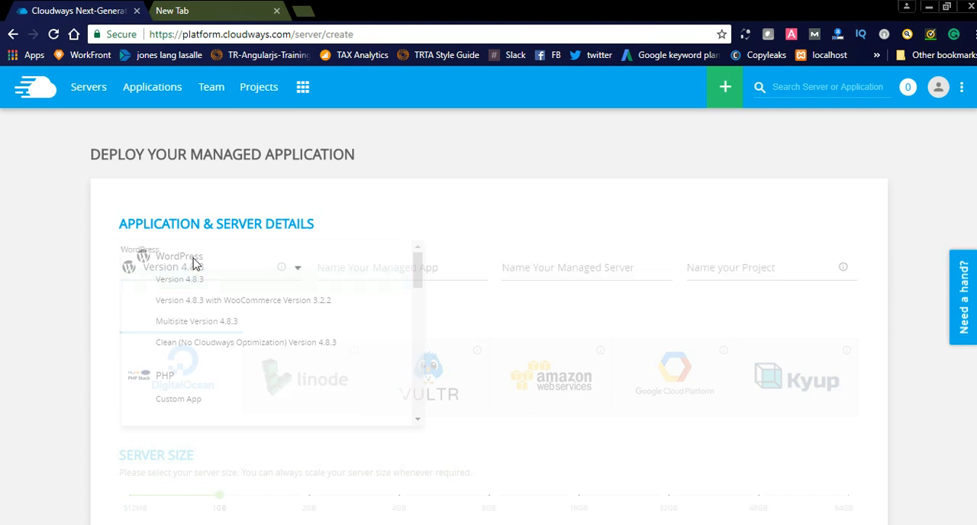
Step: Select WordPress 4.8.3; name the app 'wordpress', server 'amzon', project 'josep'
click(179, 279)
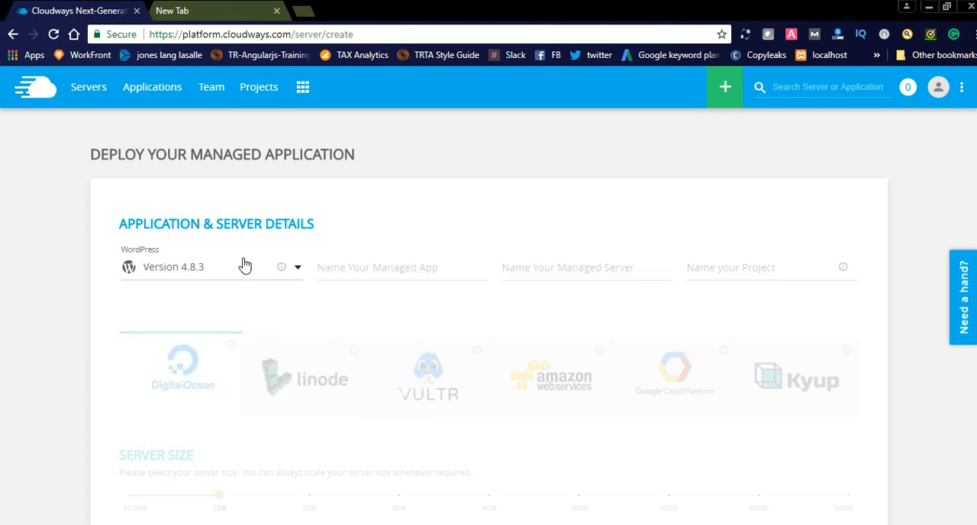
click(391, 267)
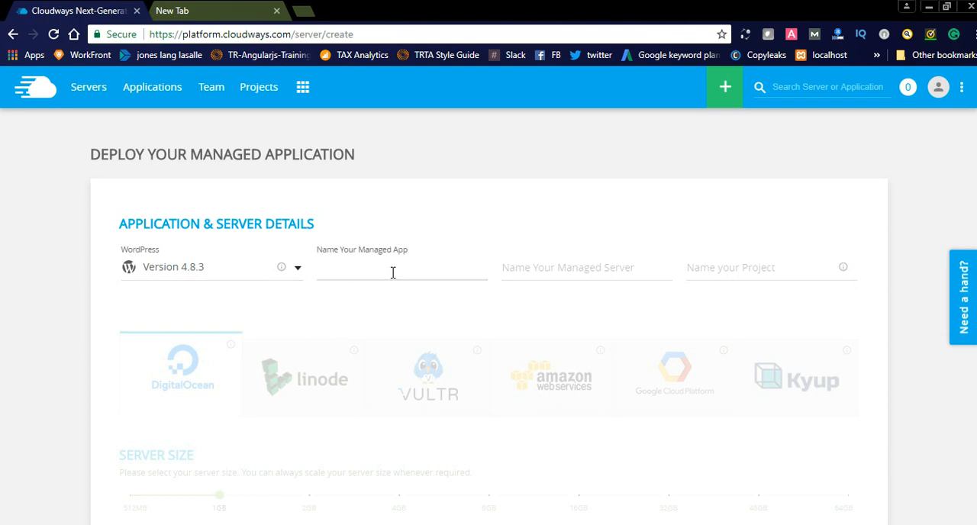
text(w)
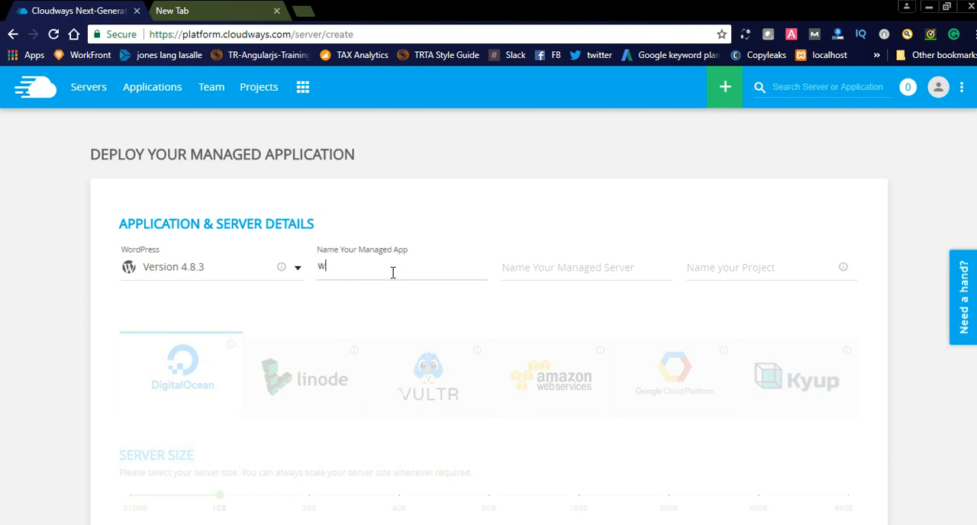
text(ordpress)
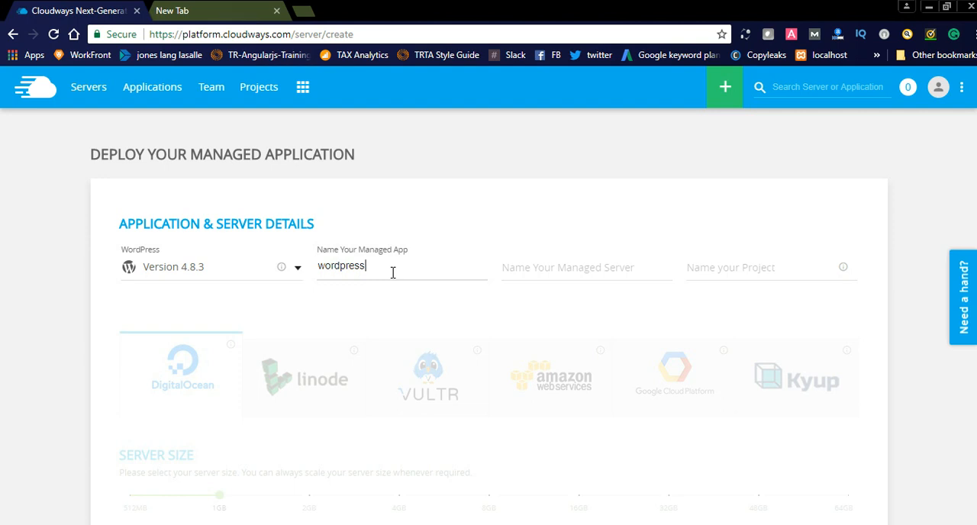
click(568, 267)
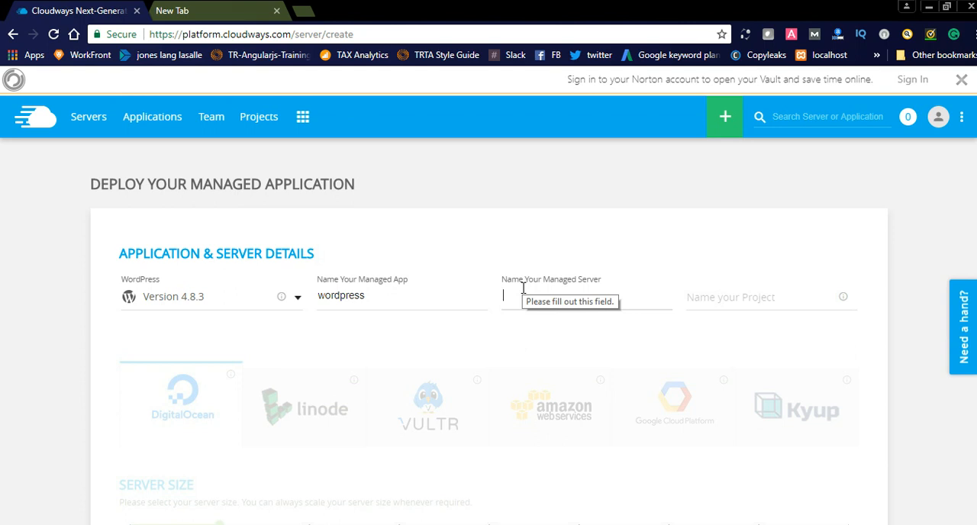
text(amzon)
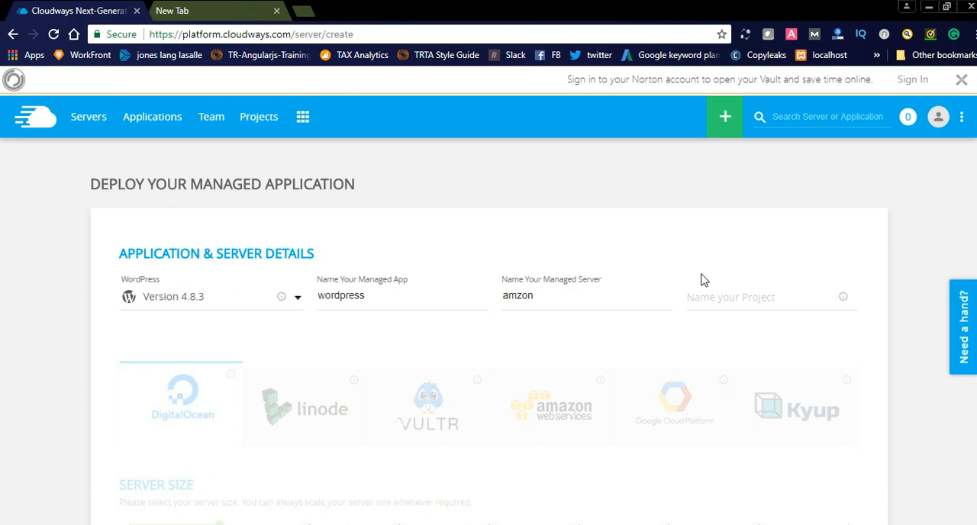
click(763, 297)
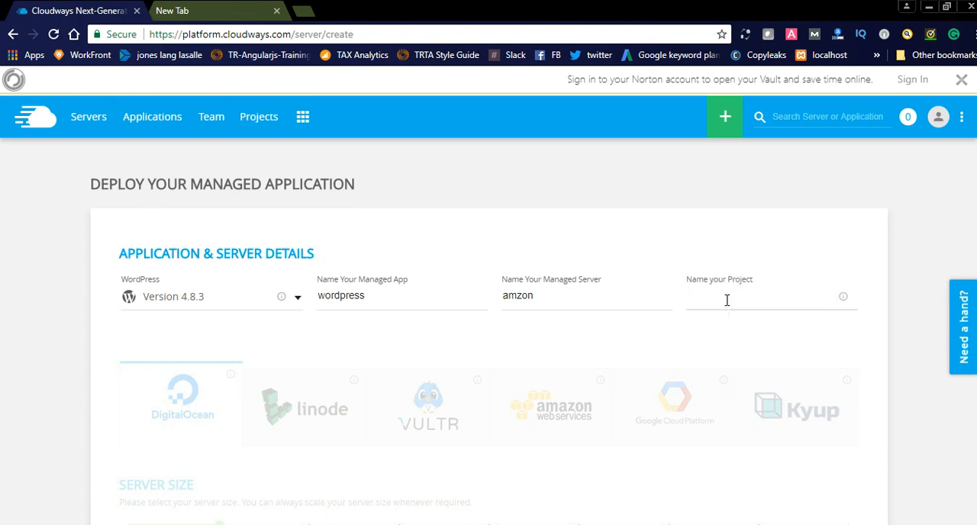
click(763, 296)
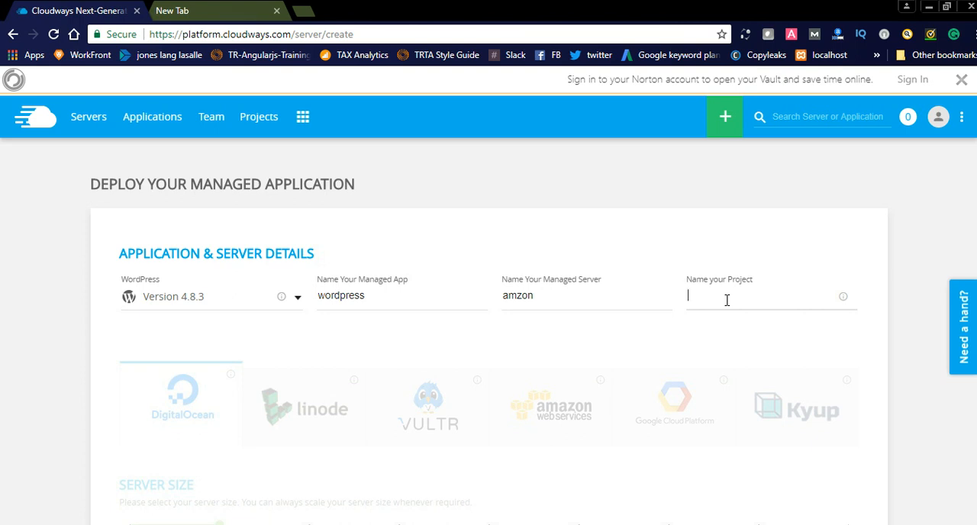
text(joseph)
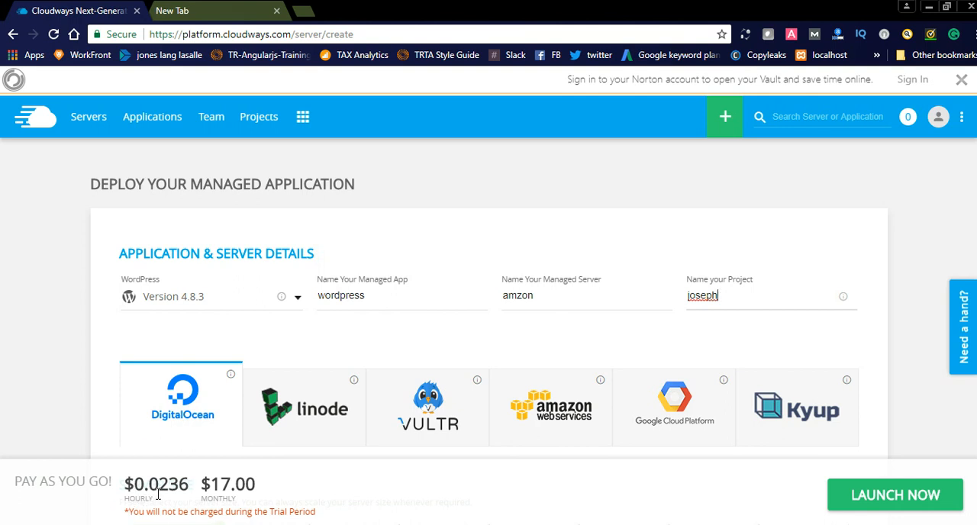
mouse_move(448, 358)
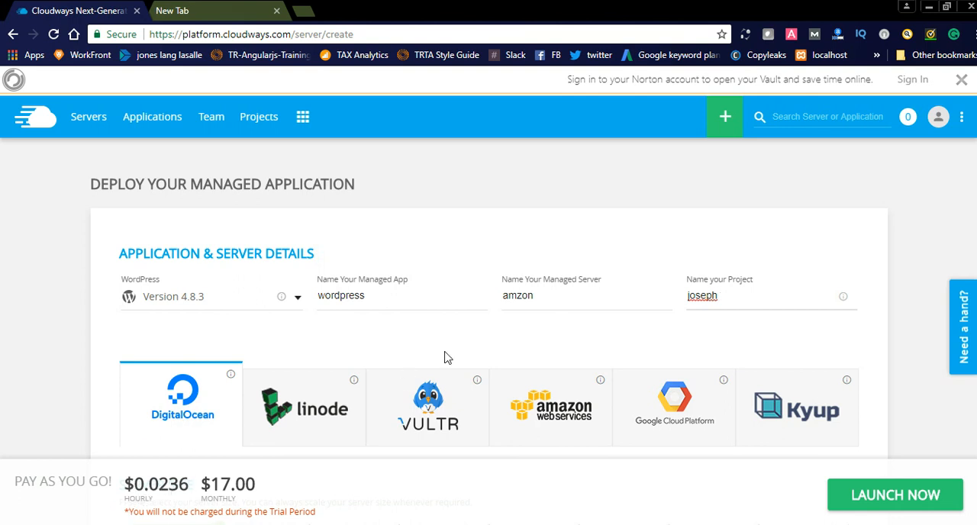
Step: Compare pricing across the Linode, Vultr, AWS, Kyup and DigitalOcean provider tabs
click(304, 404)
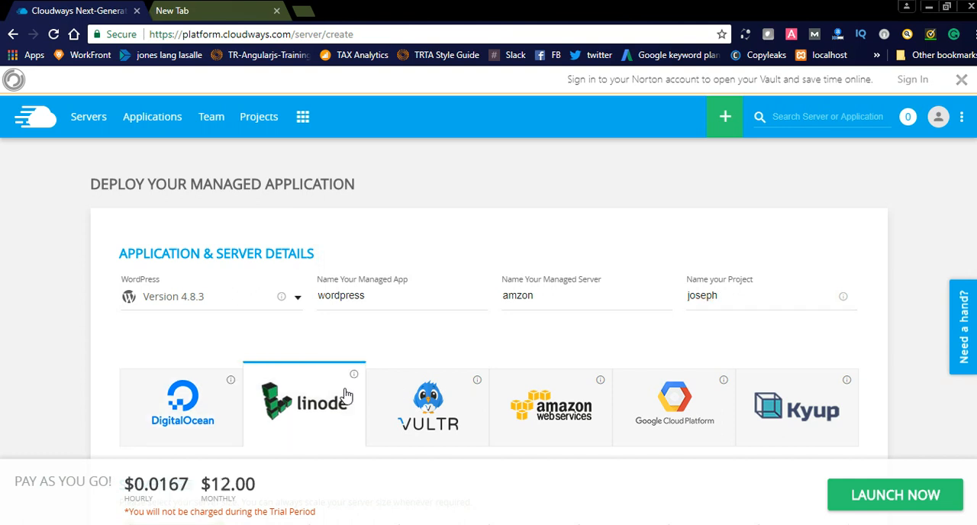
mouse_move(464, 417)
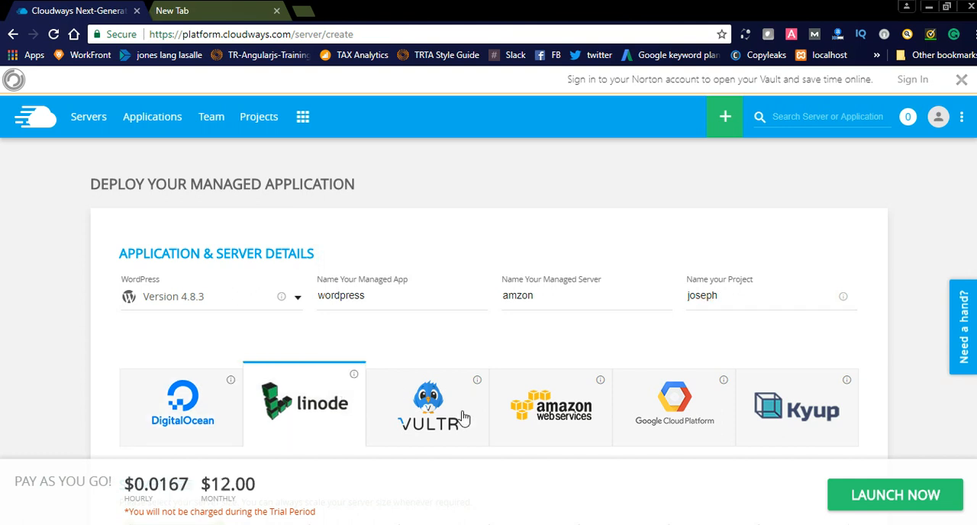
click(428, 404)
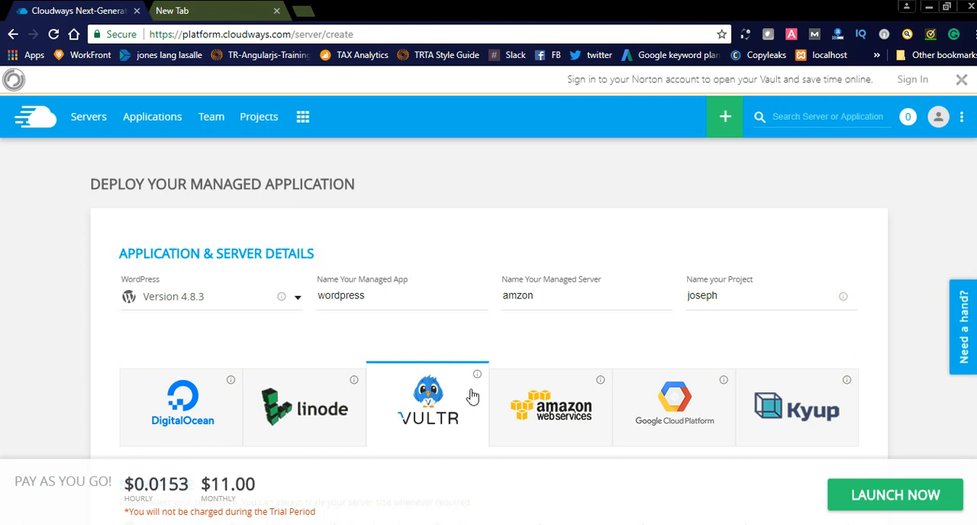
mouse_move(477, 375)
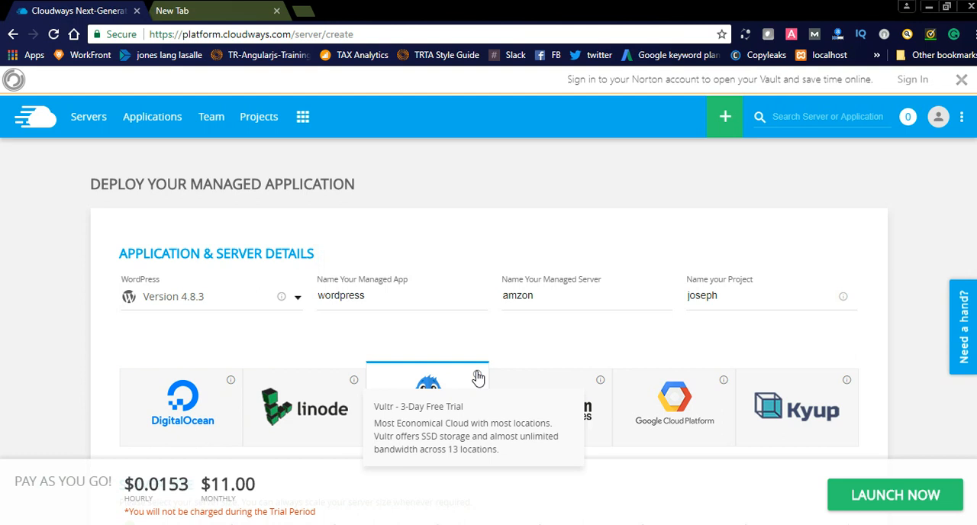
mouse_move(579, 332)
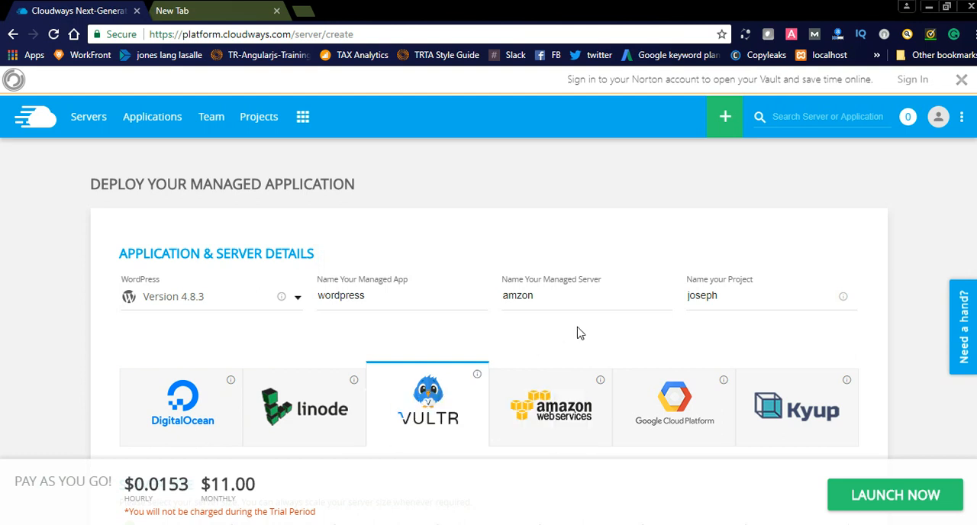
mouse_move(559, 403)
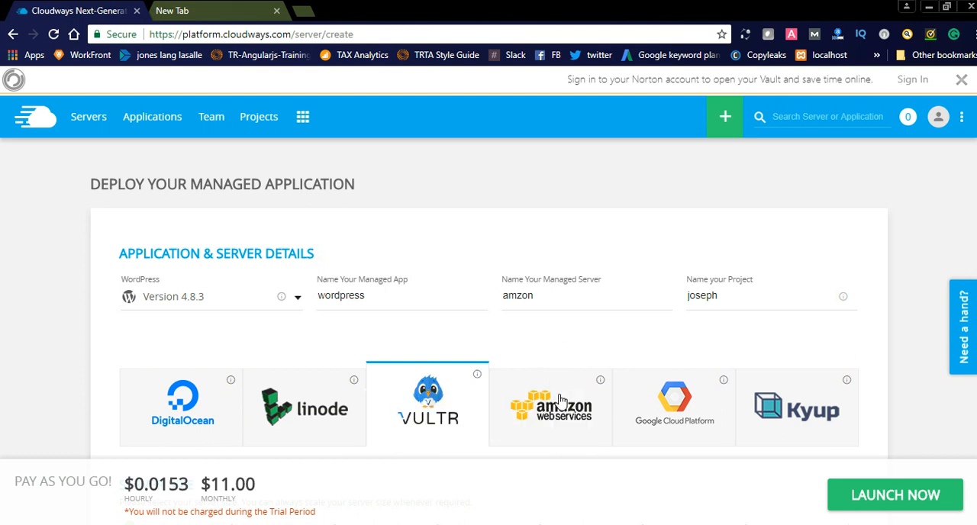
click(550, 405)
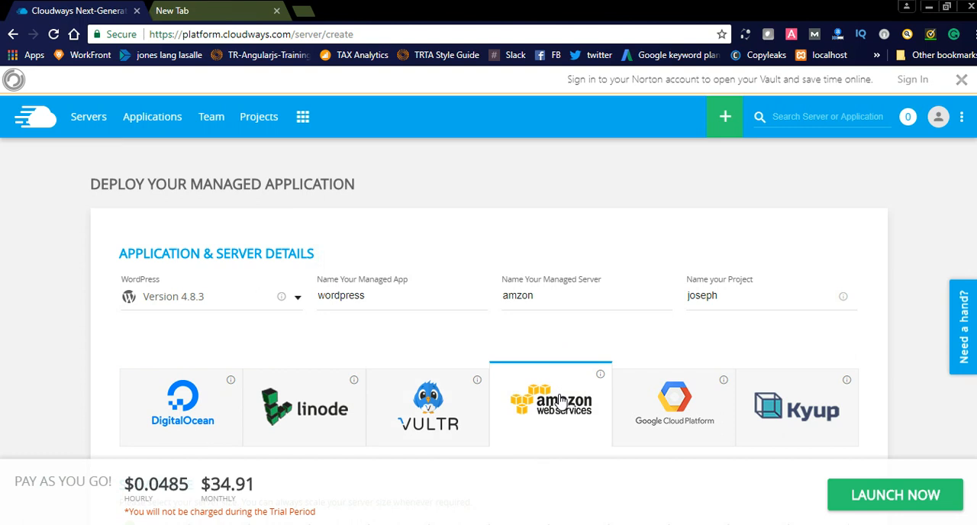
mouse_move(412, 408)
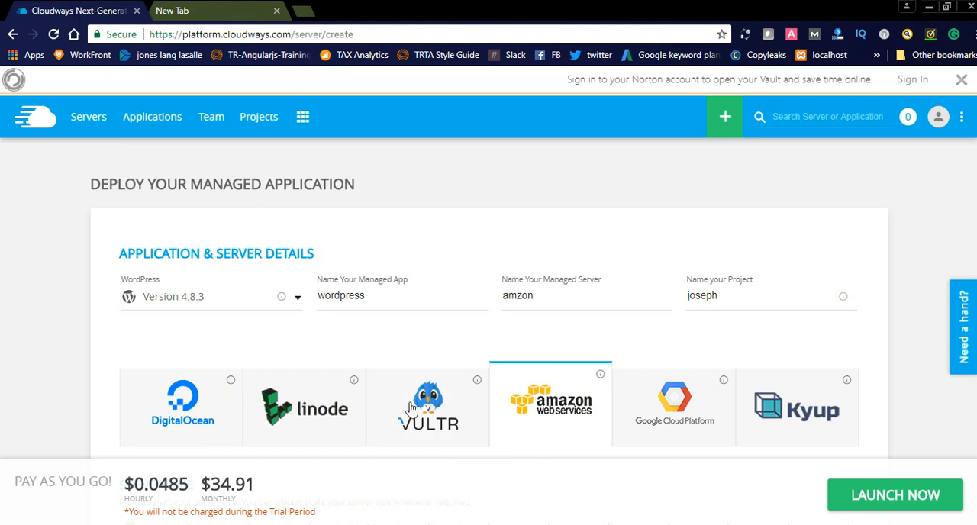
mouse_move(177, 492)
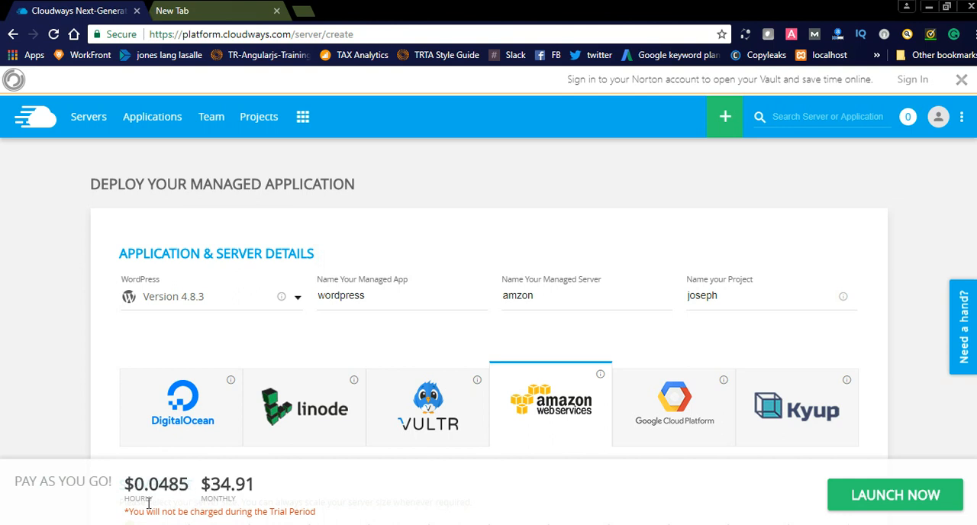
mouse_move(238, 491)
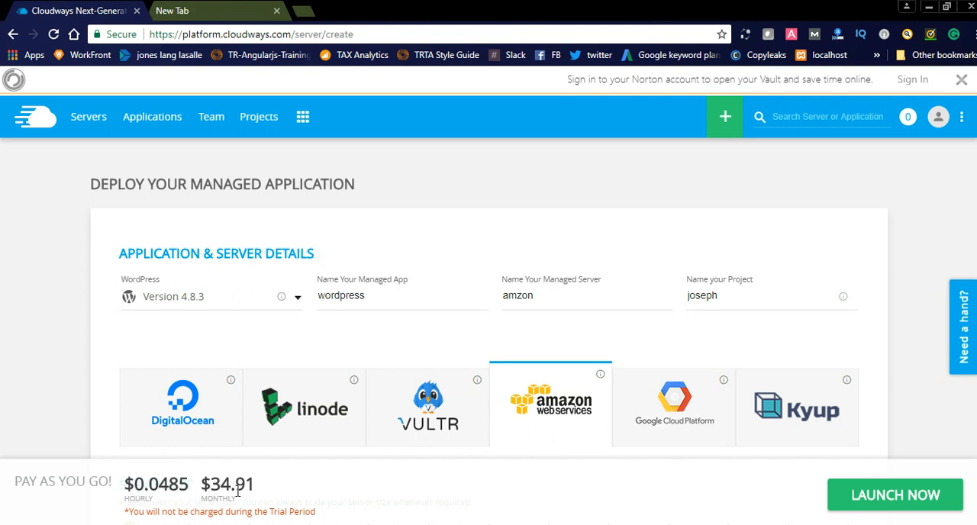
click(674, 404)
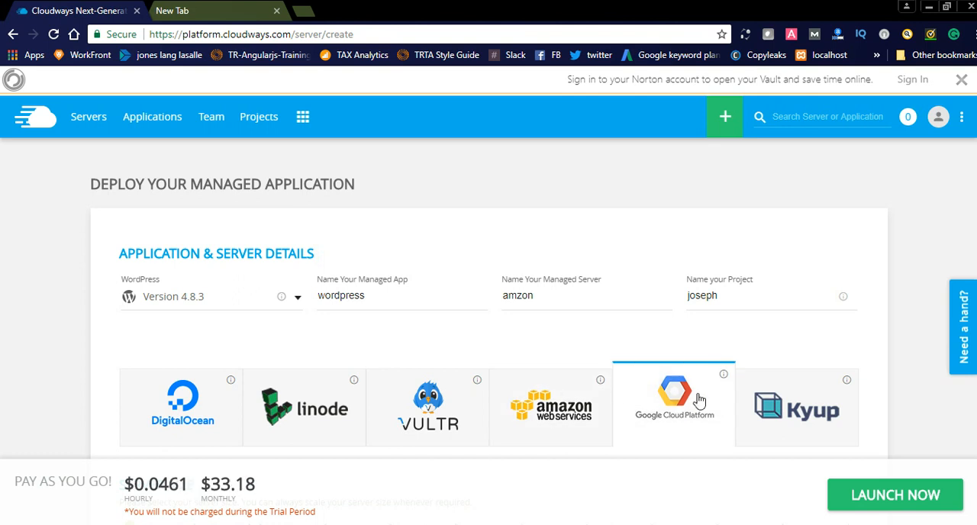
click(796, 405)
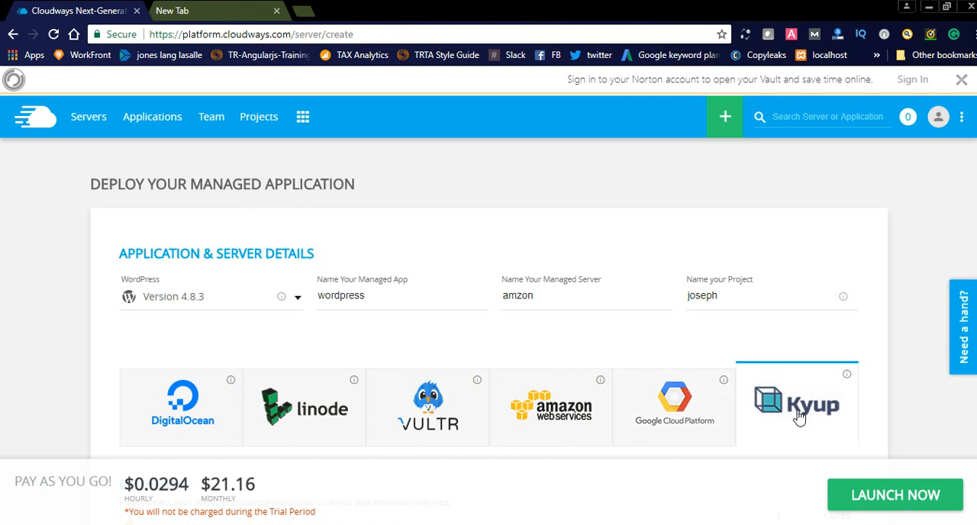
mouse_move(796, 418)
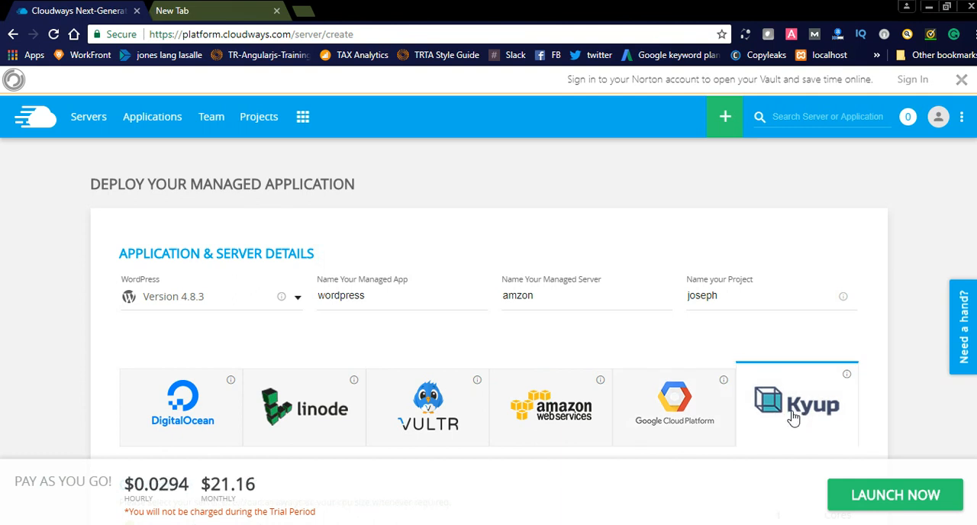
mouse_move(329, 452)
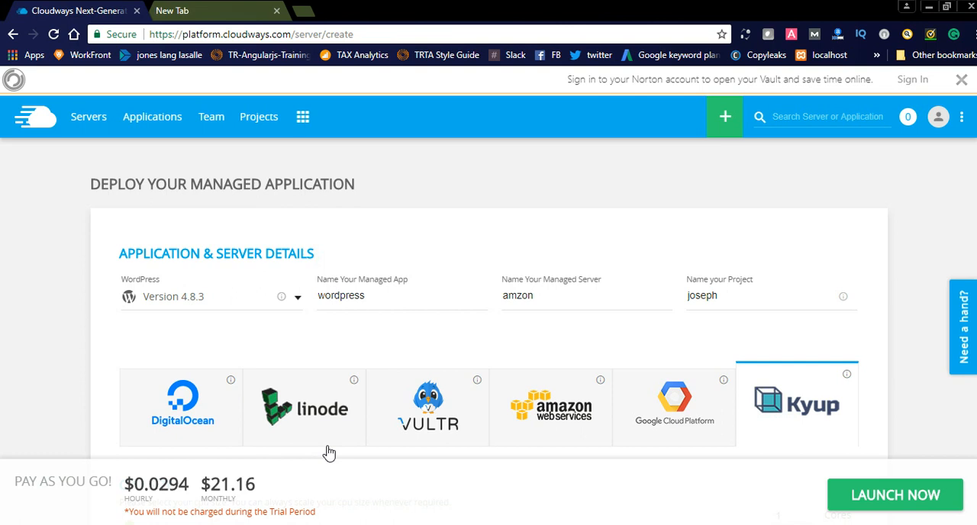
mouse_move(179, 397)
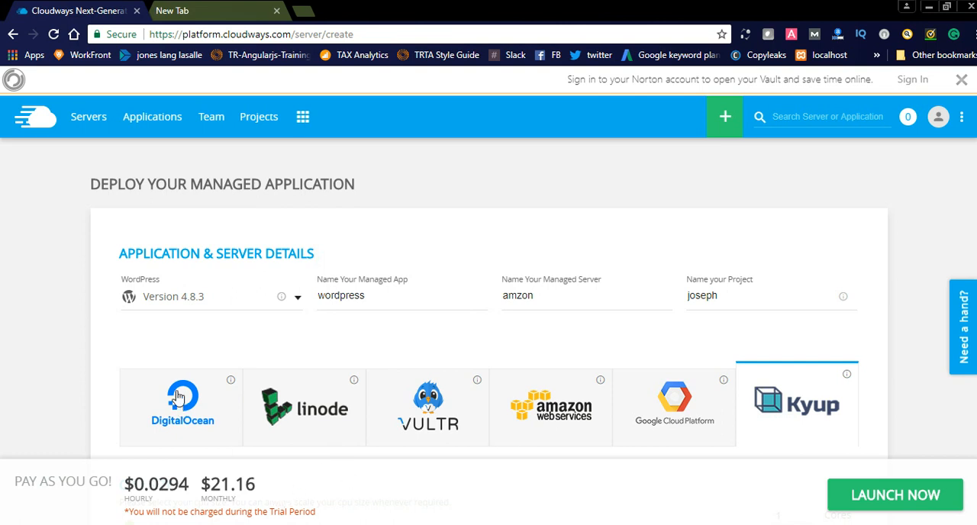
click(181, 404)
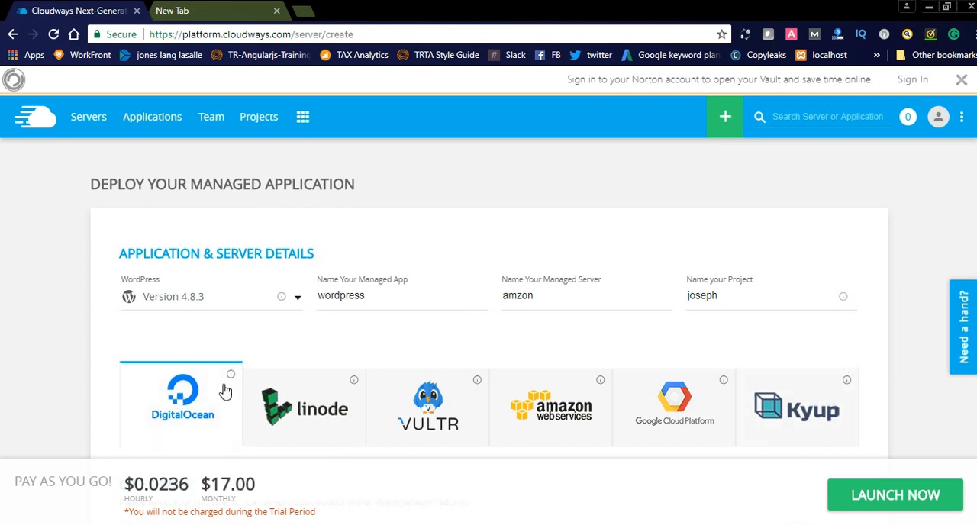
click(303, 404)
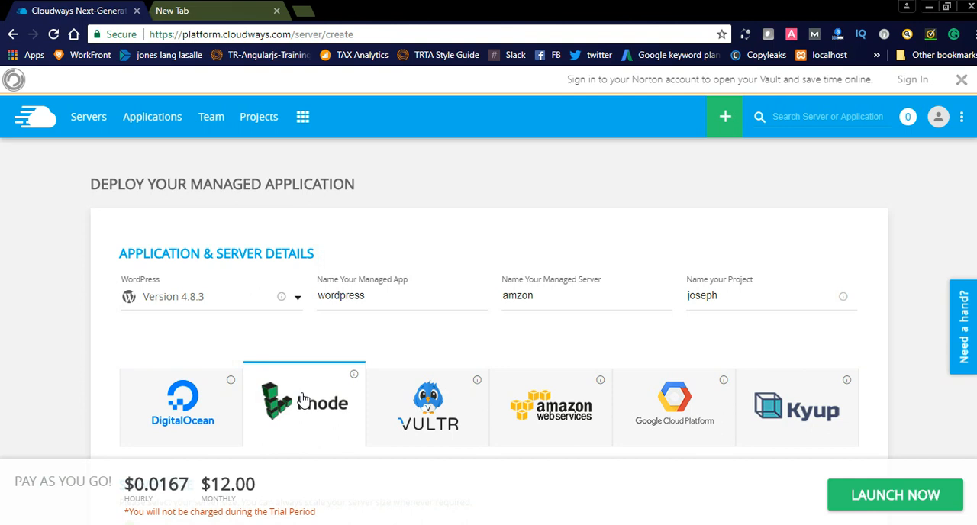
mouse_move(441, 399)
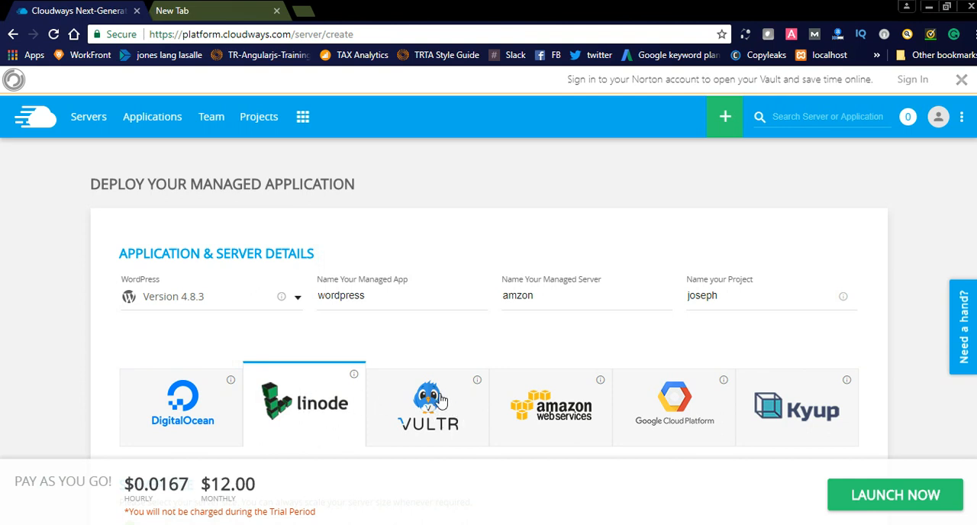
click(428, 403)
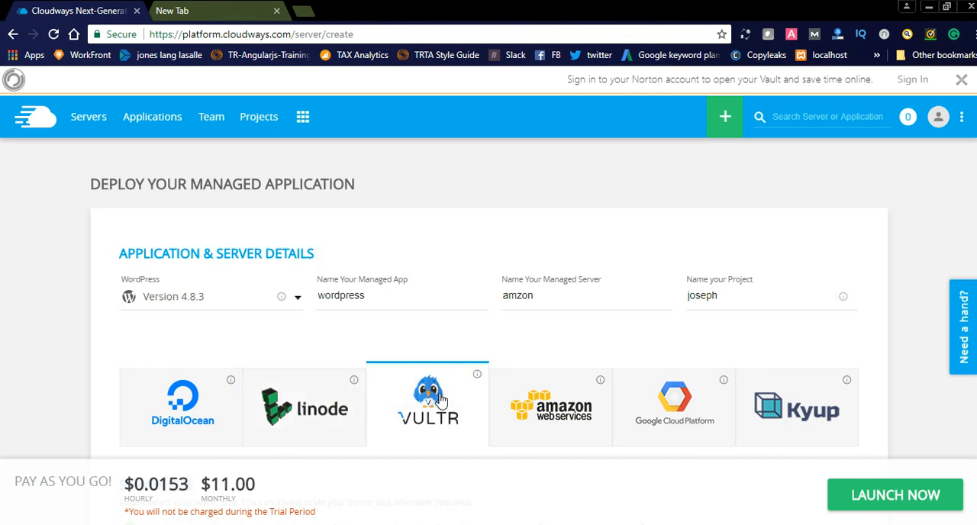
mouse_move(471, 397)
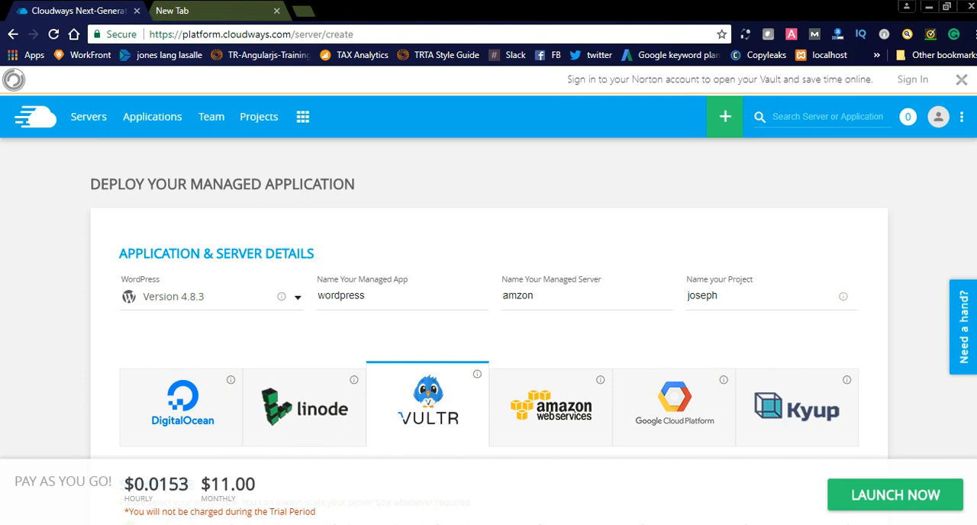
Step: Settle on Linode as the provider with London as the server location
scroll(down, 3)
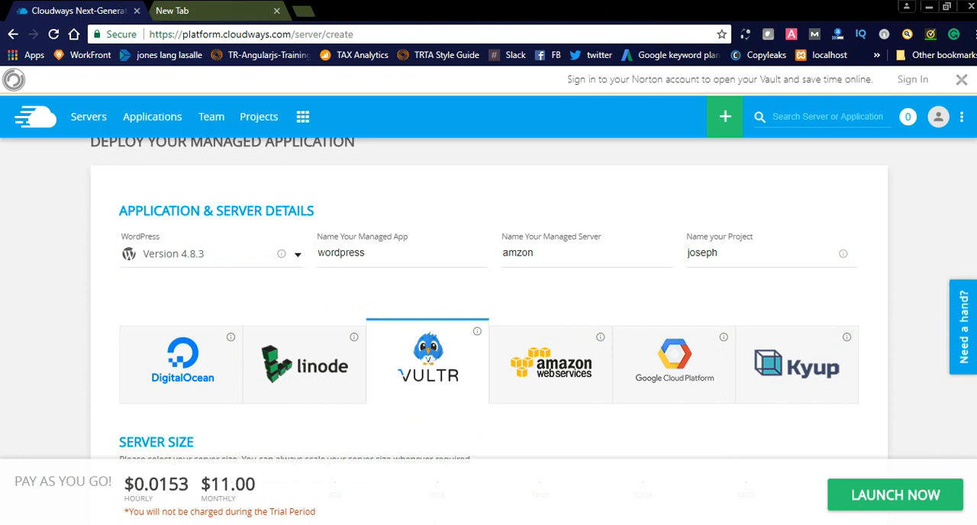
scroll(down, 3)
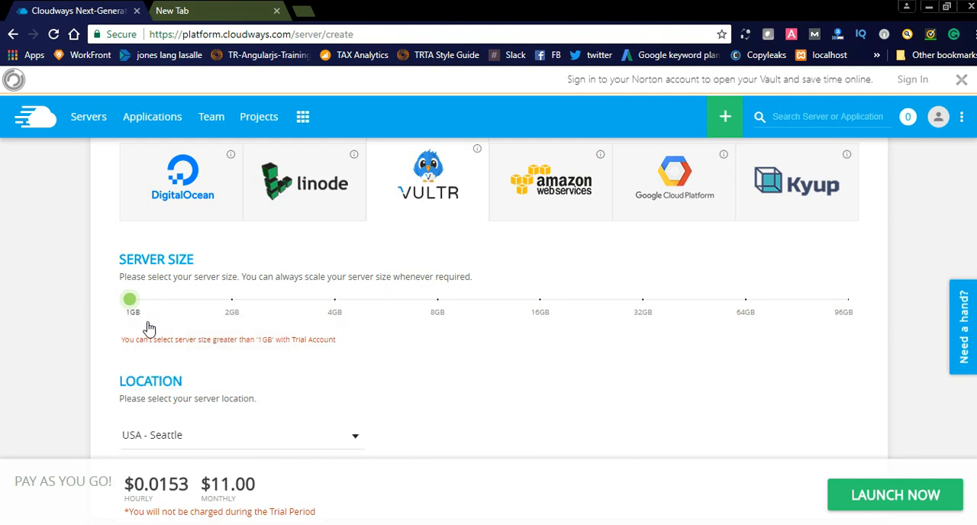
click(304, 181)
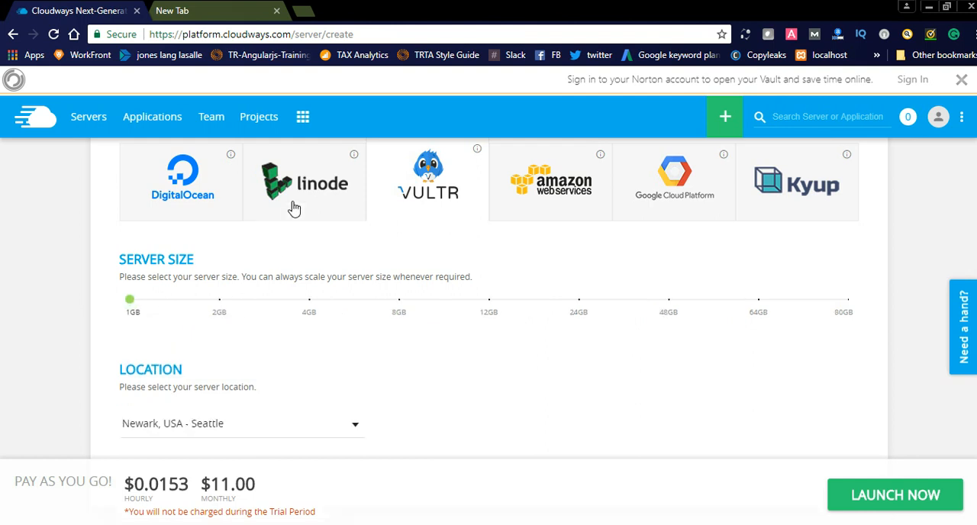
click(304, 179)
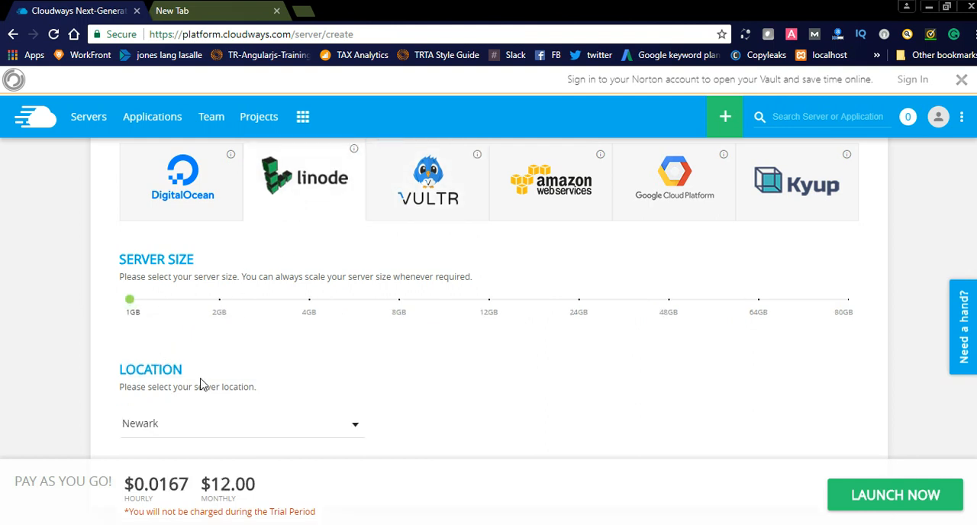
click(241, 423)
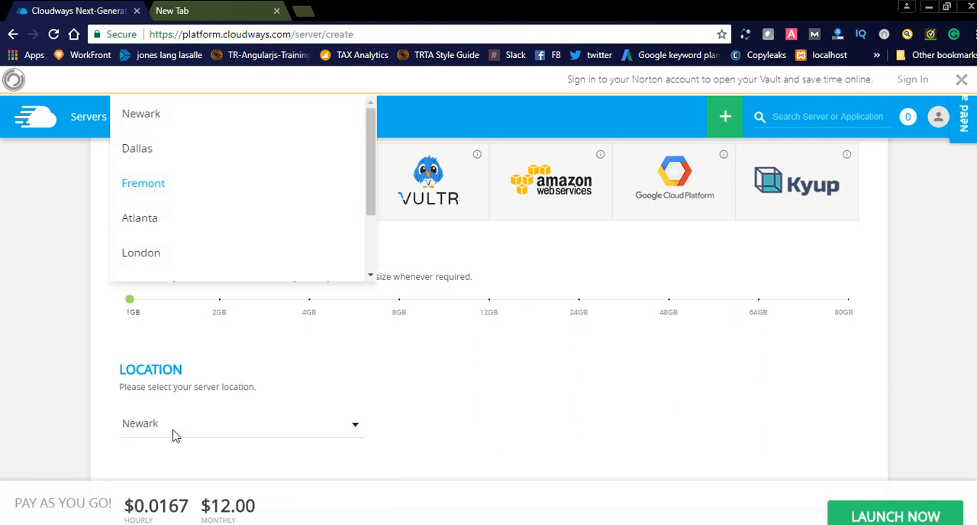
mouse_move(214, 171)
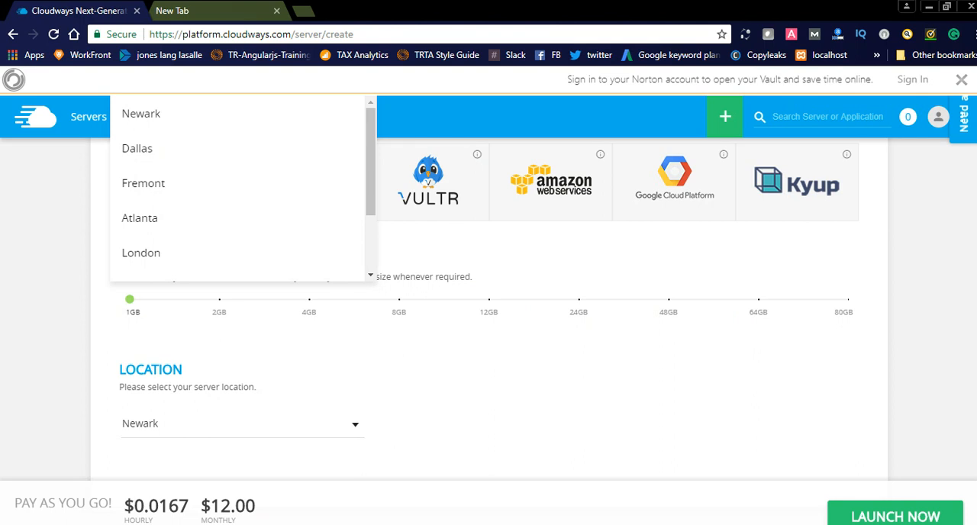
mouse_move(191, 326)
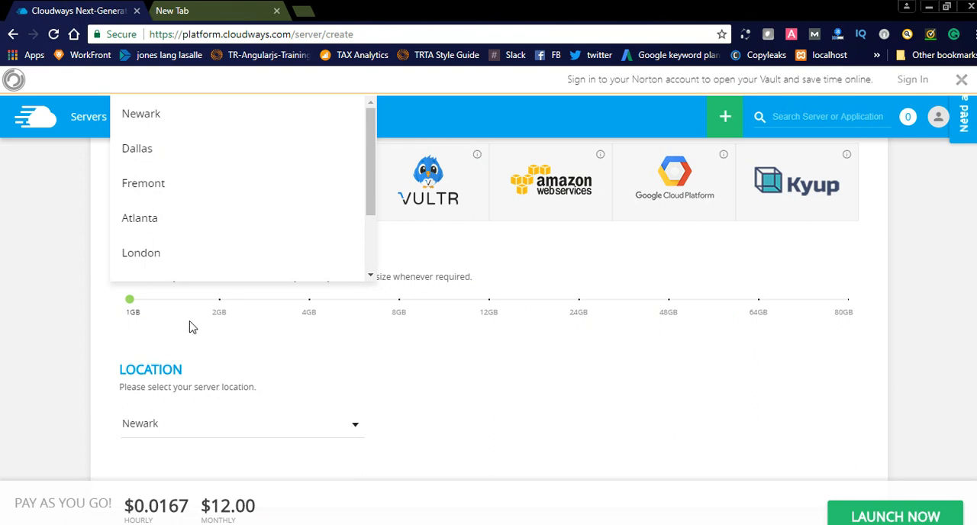
click(141, 253)
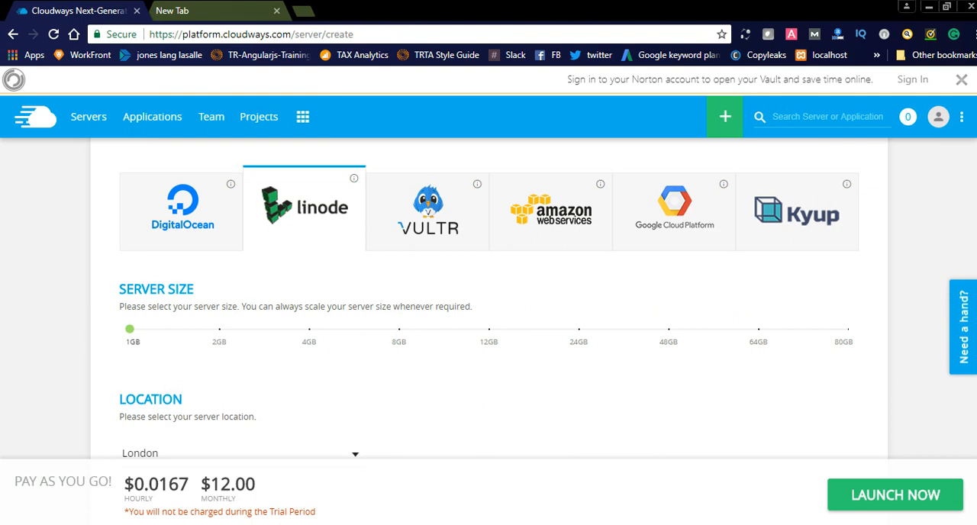
Step: Drag the server size through 2GB, 4GB, 8GB up to 80GB, then back to 1GB
scroll(down, 3)
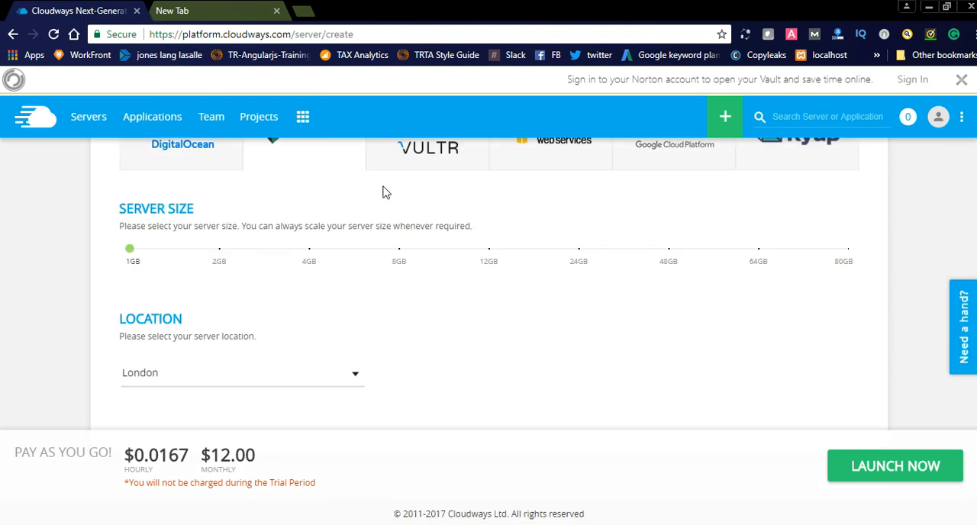
mouse_move(207, 240)
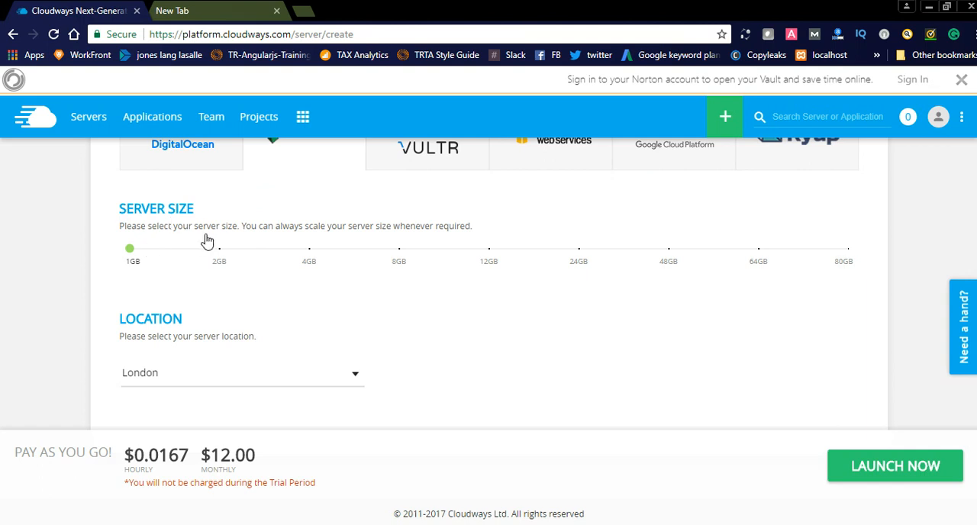
mouse_move(277, 240)
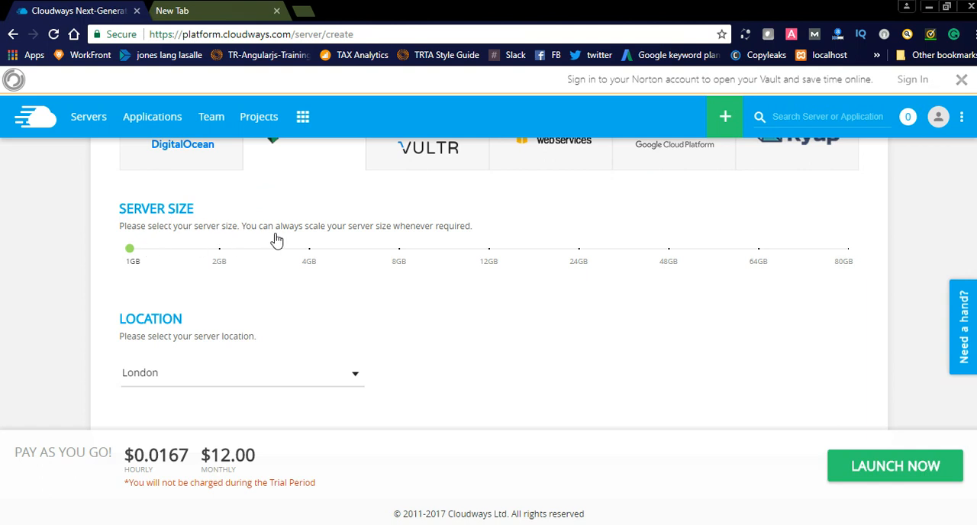
mouse_move(815, 234)
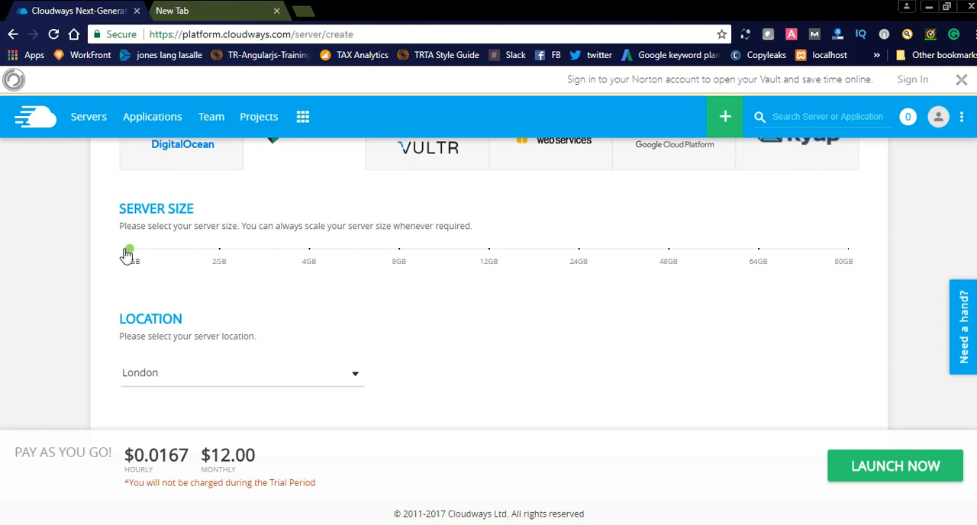
drag(128, 251, 176, 251)
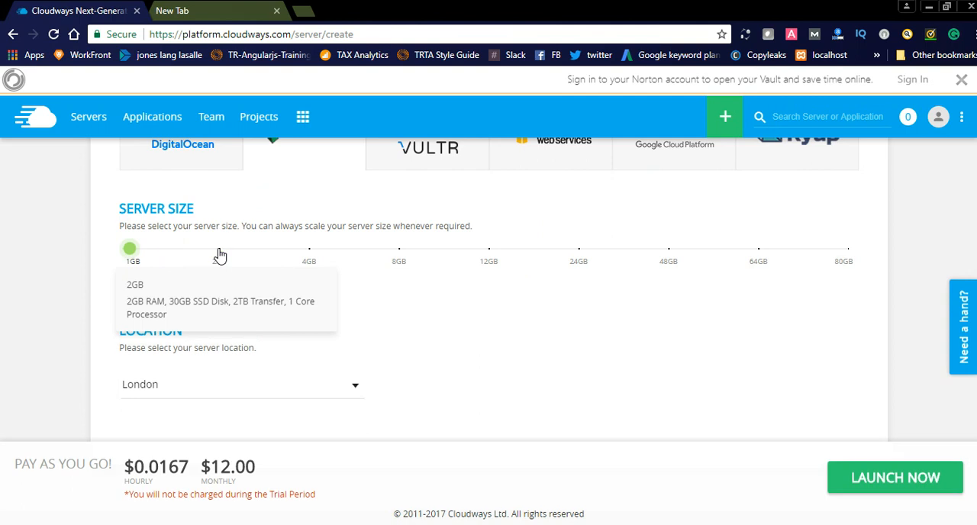
mouse_move(130, 251)
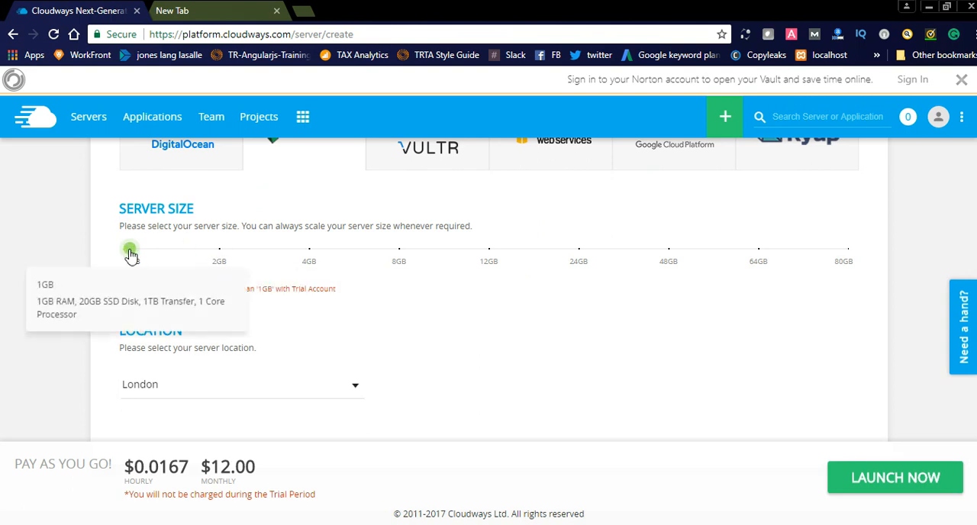
mouse_move(182, 308)
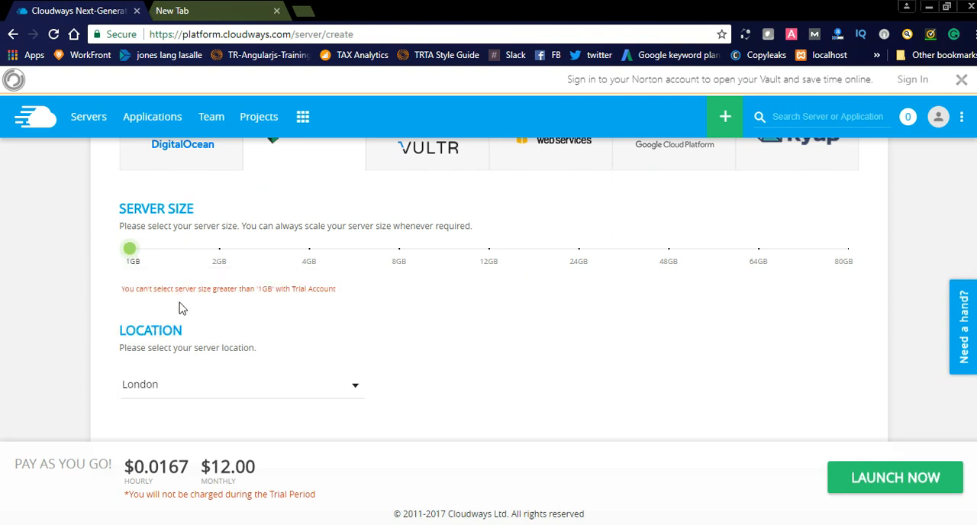
mouse_move(299, 309)
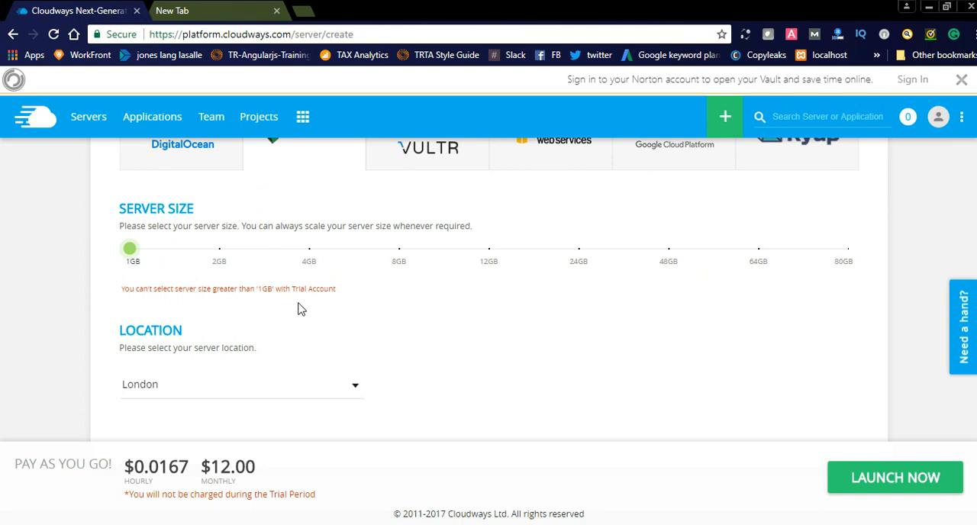
mouse_move(360, 298)
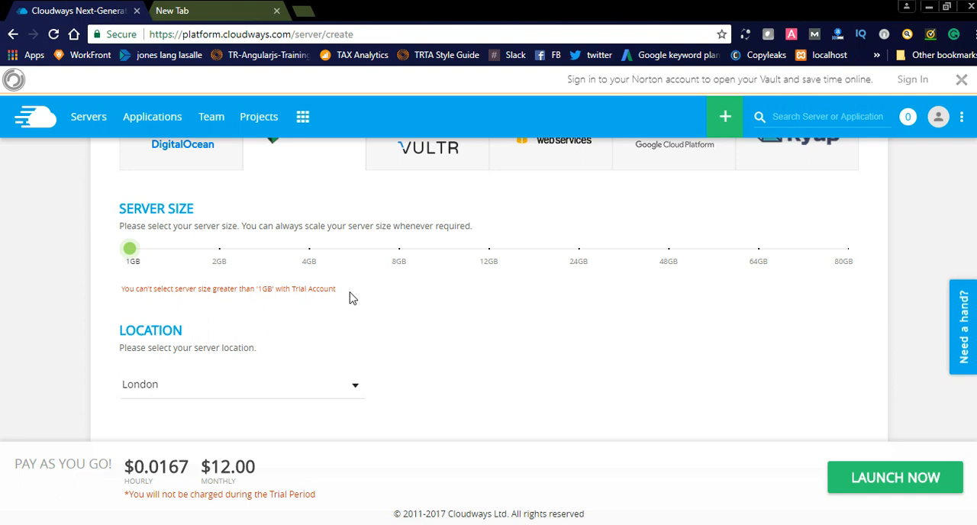
mouse_move(153, 249)
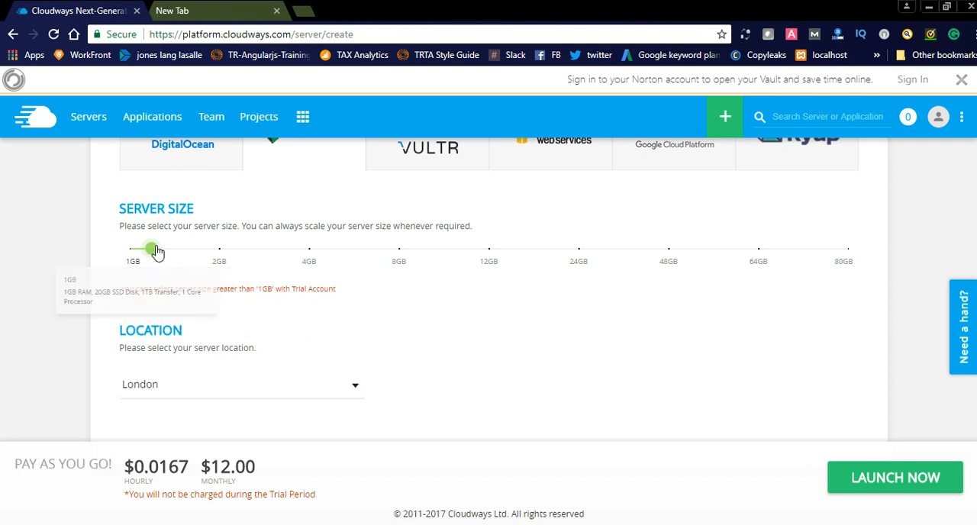
drag(152, 249, 221, 249)
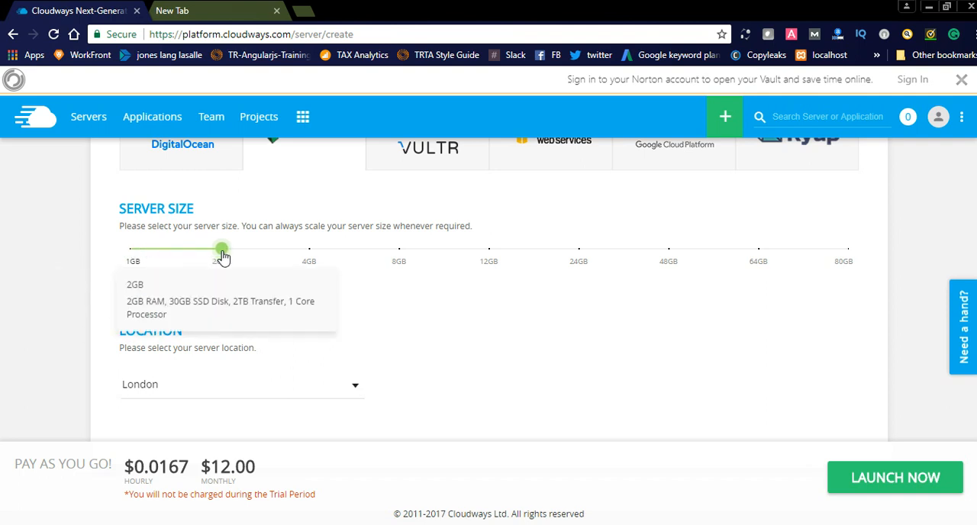
drag(222, 252, 308, 251)
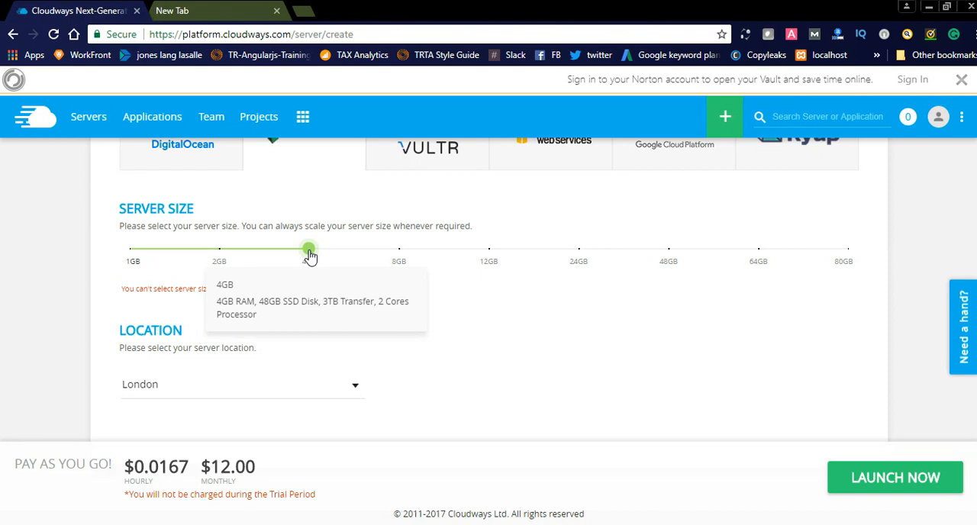
mouse_move(312, 257)
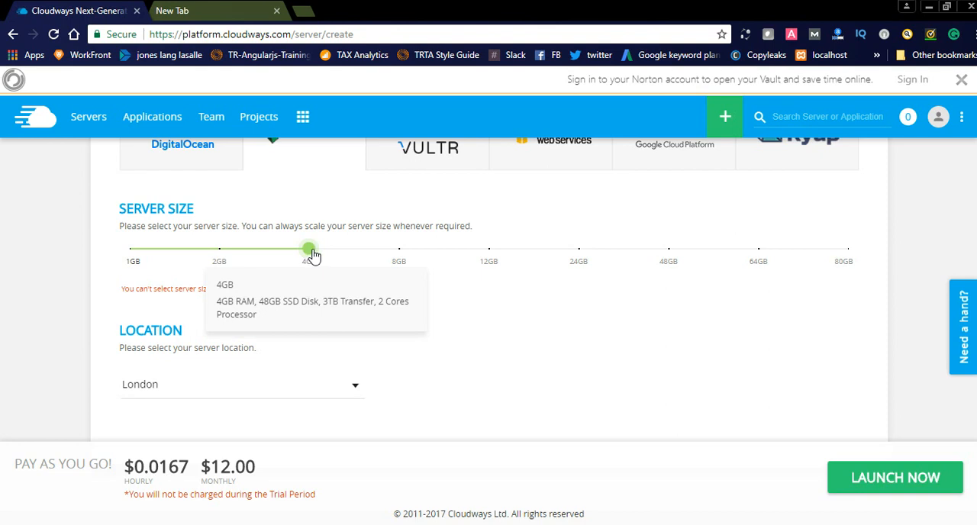
drag(309, 250, 400, 250)
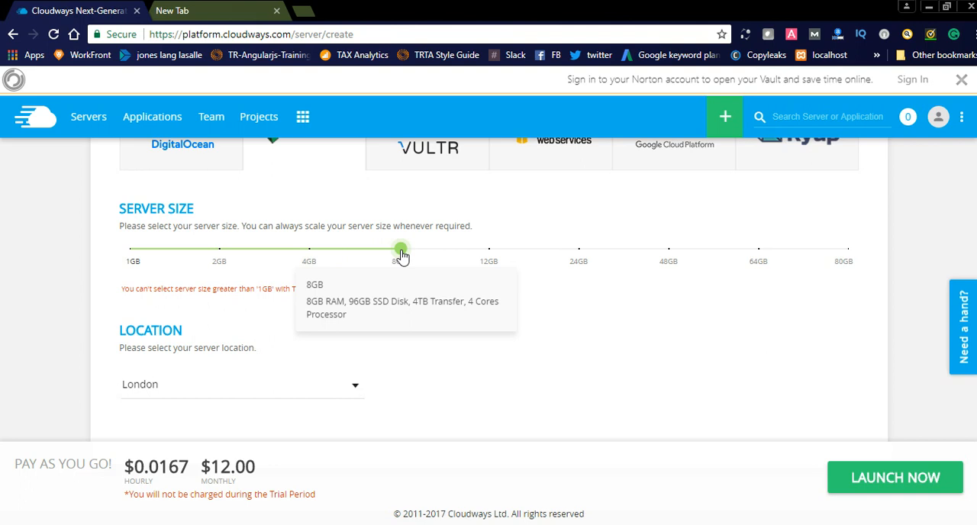
drag(400, 249, 610, 249)
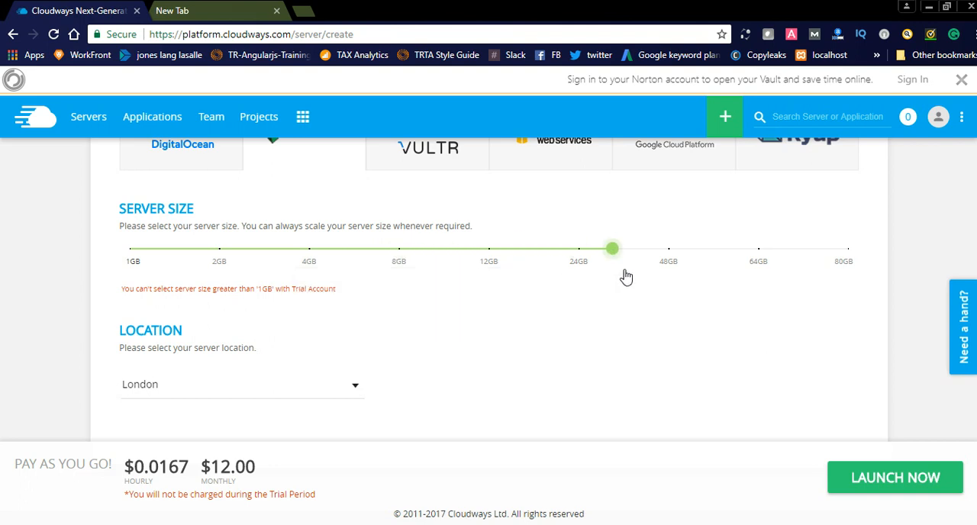
drag(612, 248, 848, 249)
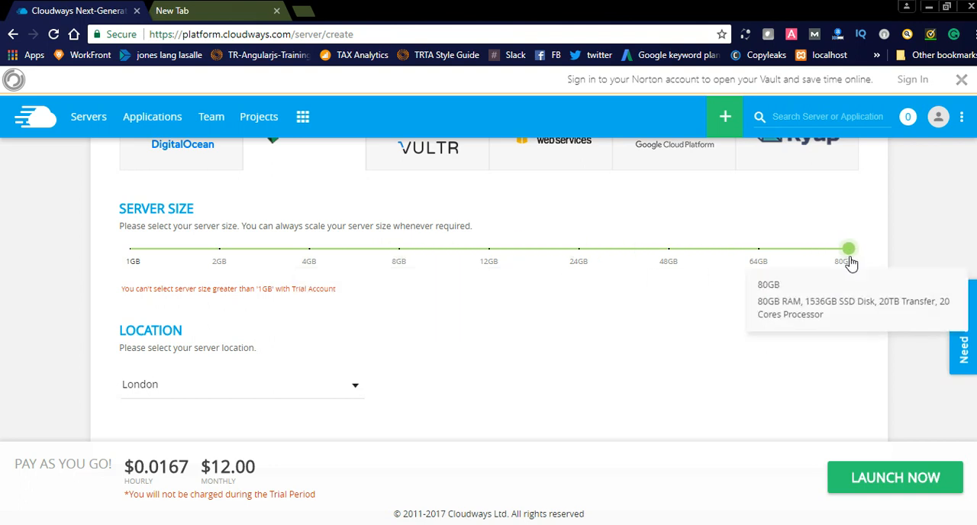
drag(848, 248, 153, 248)
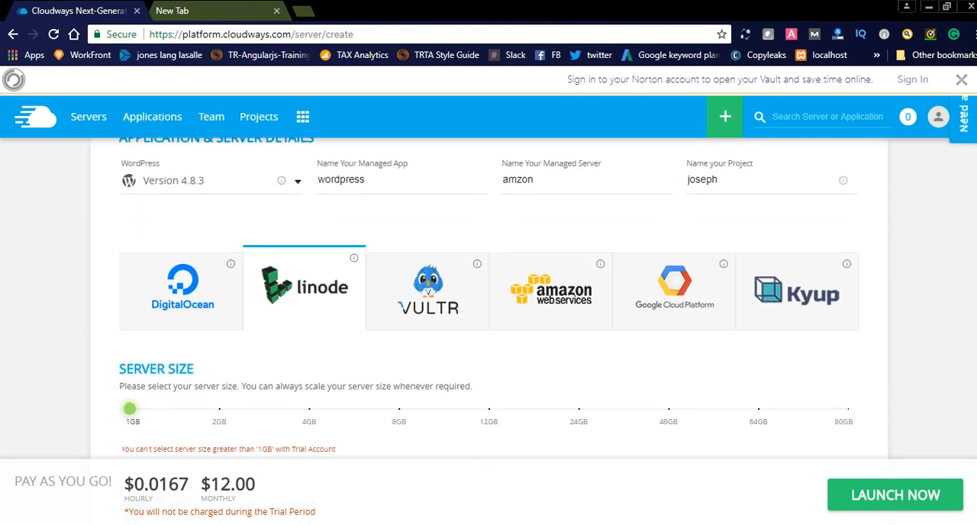
Step: Scroll down and hit LAUNCH NOW to deploy the amzon server
scroll(down, 3)
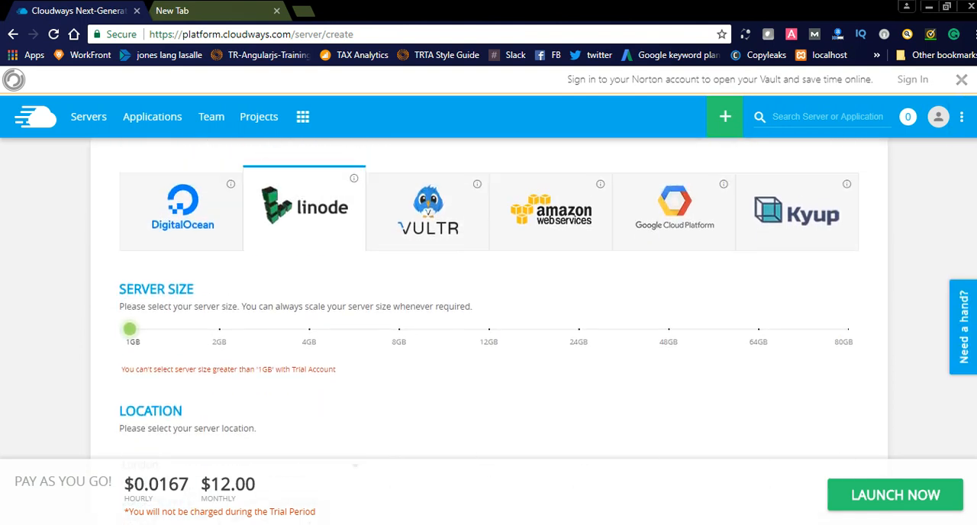
scroll(down, 3)
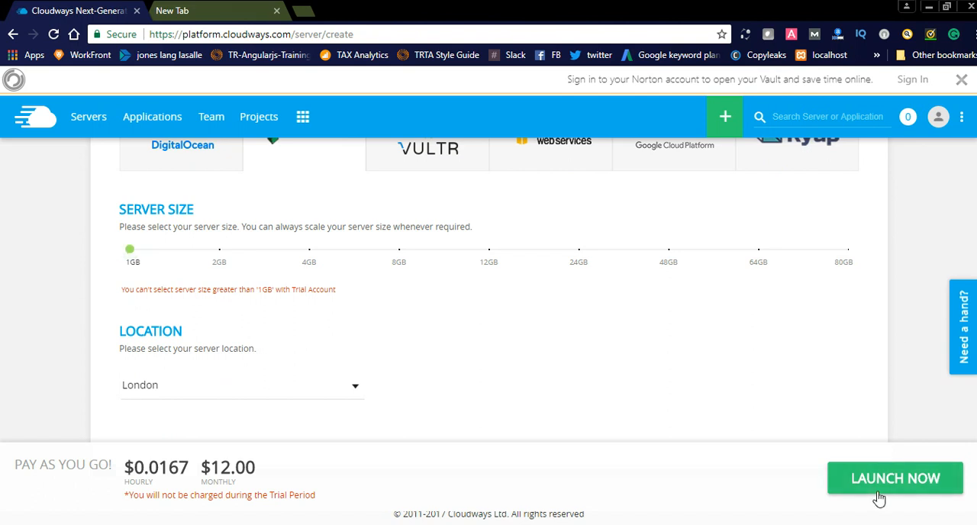
click(894, 478)
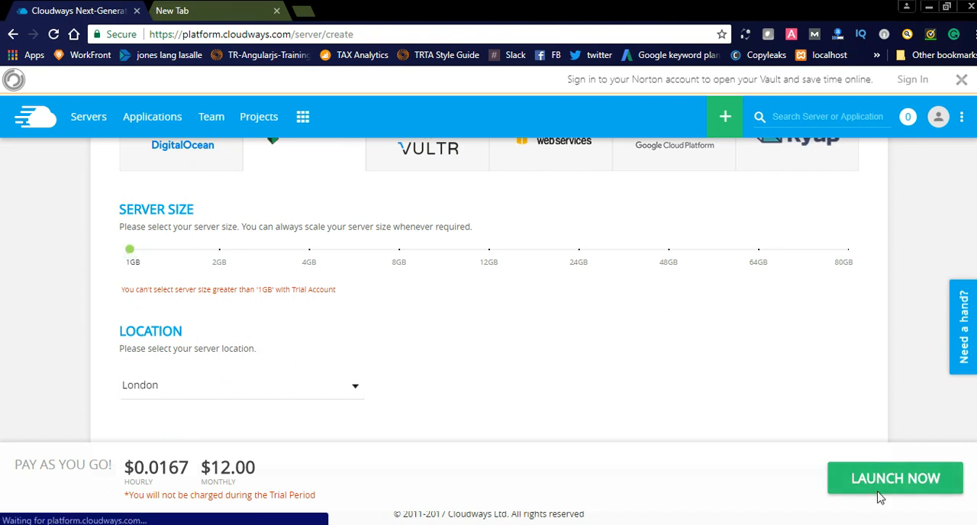
click(894, 478)
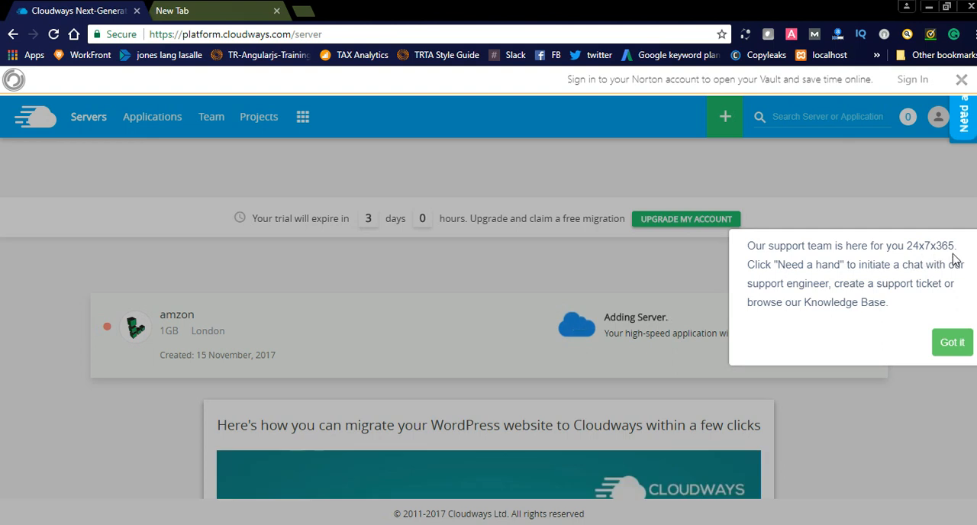
mouse_move(358, 270)
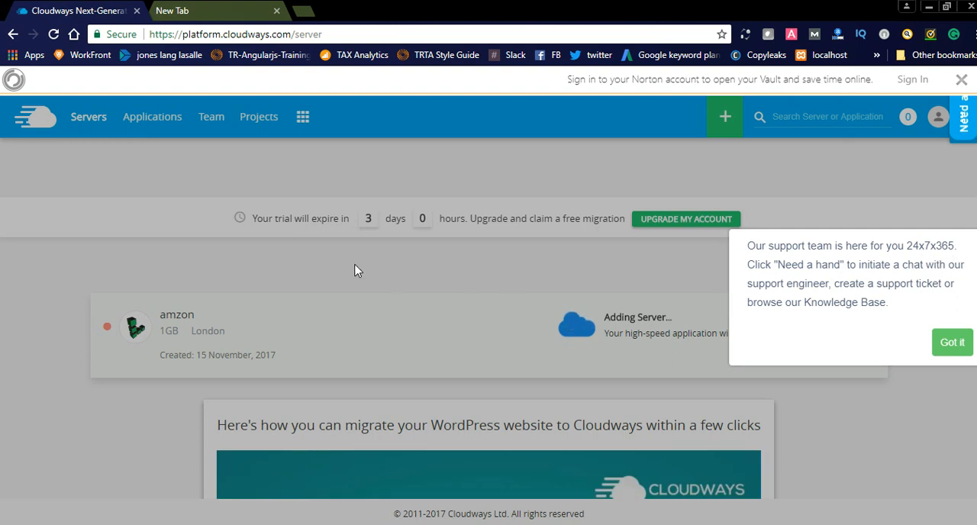
mouse_move(373, 234)
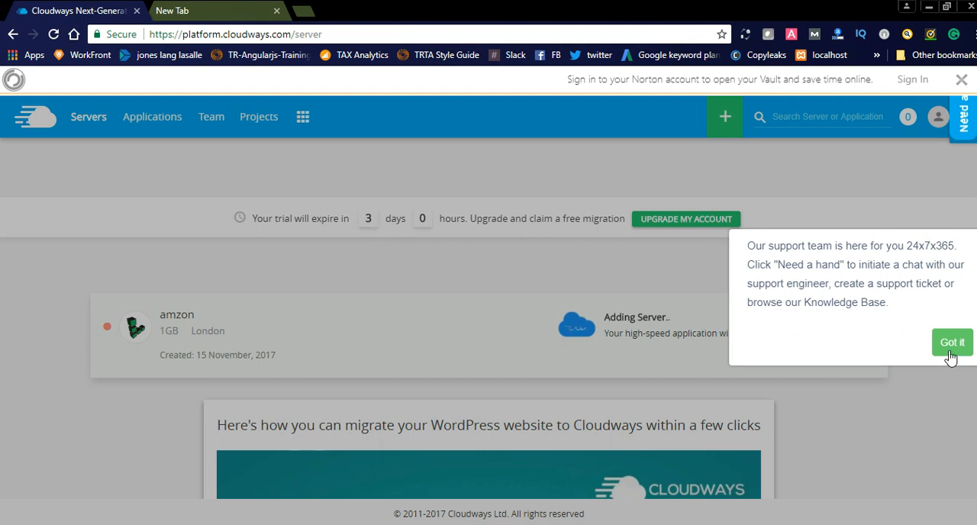
Step: Dismiss the 'Got it' support tooltip and scroll to amzon's Adding Server status
click(952, 341)
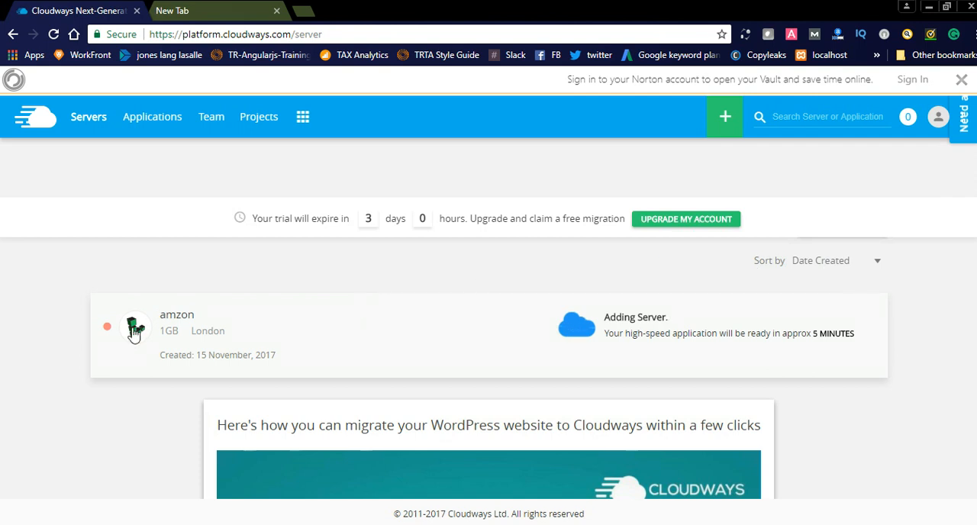
mouse_move(189, 350)
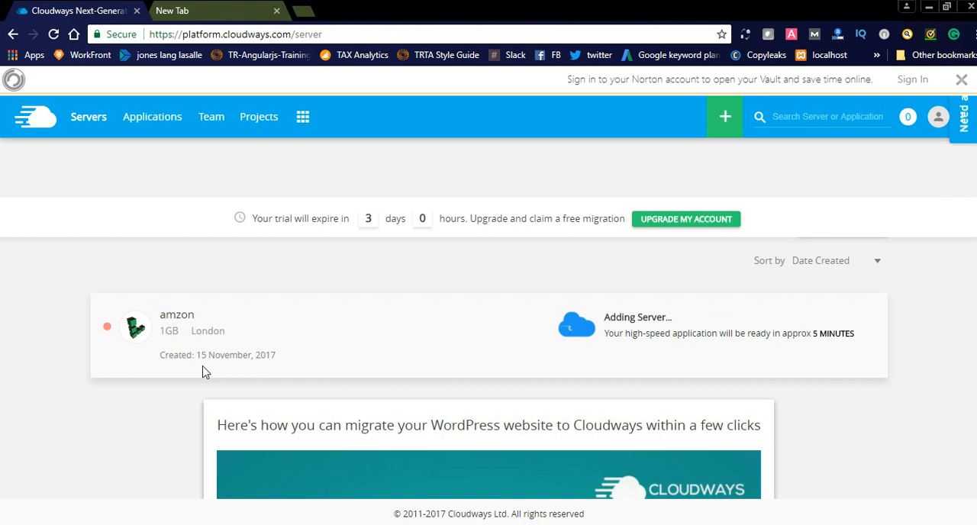
mouse_move(973, 250)
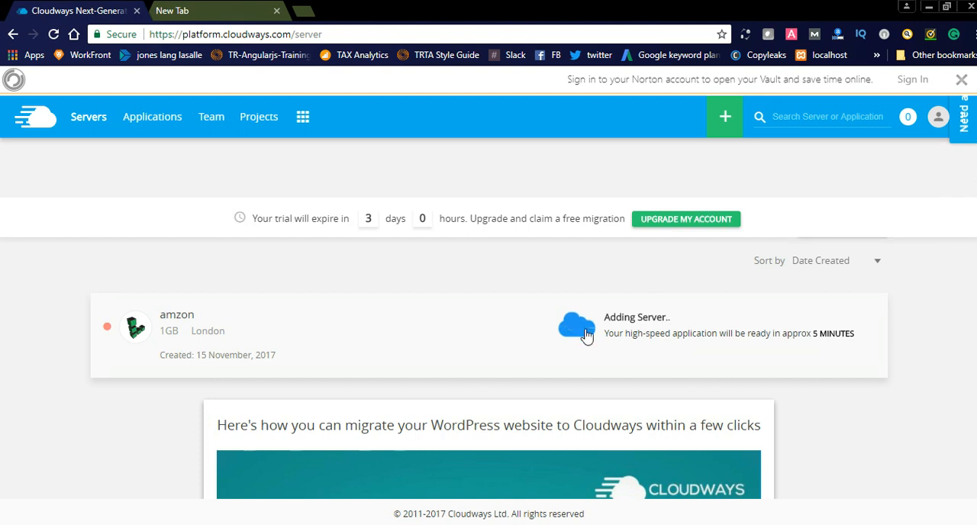
mouse_move(757, 342)
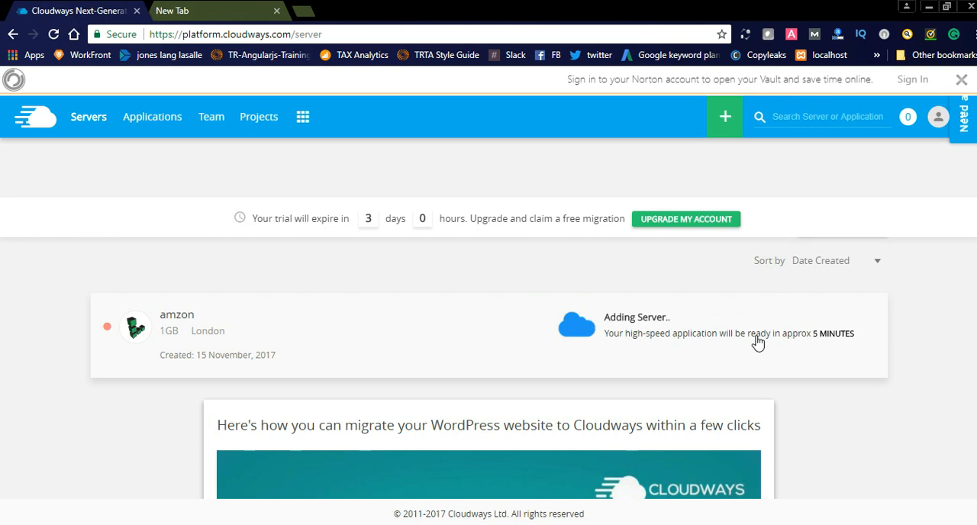
mouse_move(758, 341)
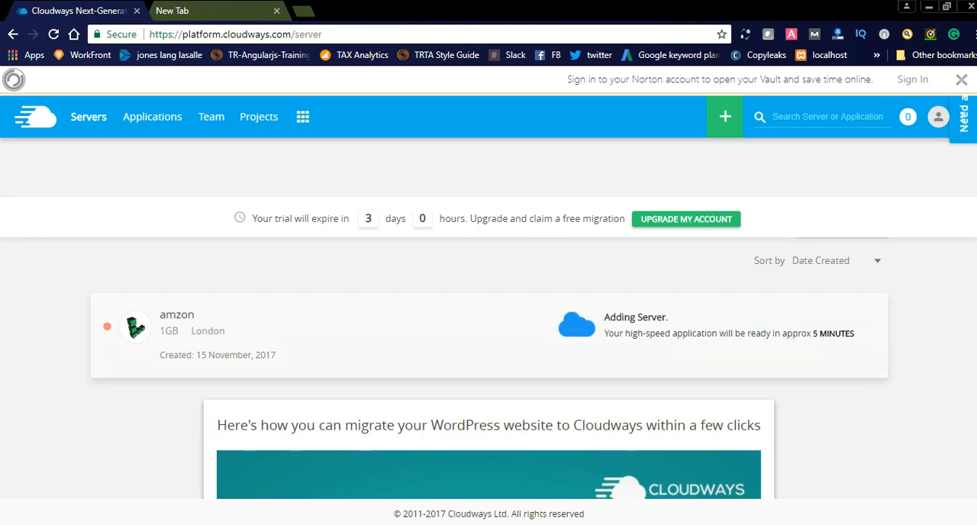
scroll(down, 3)
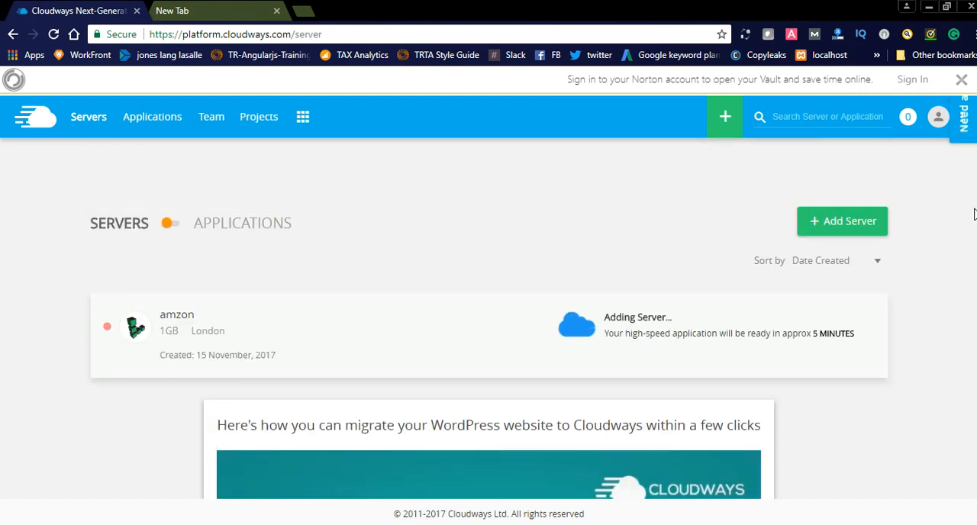
mouse_move(643, 228)
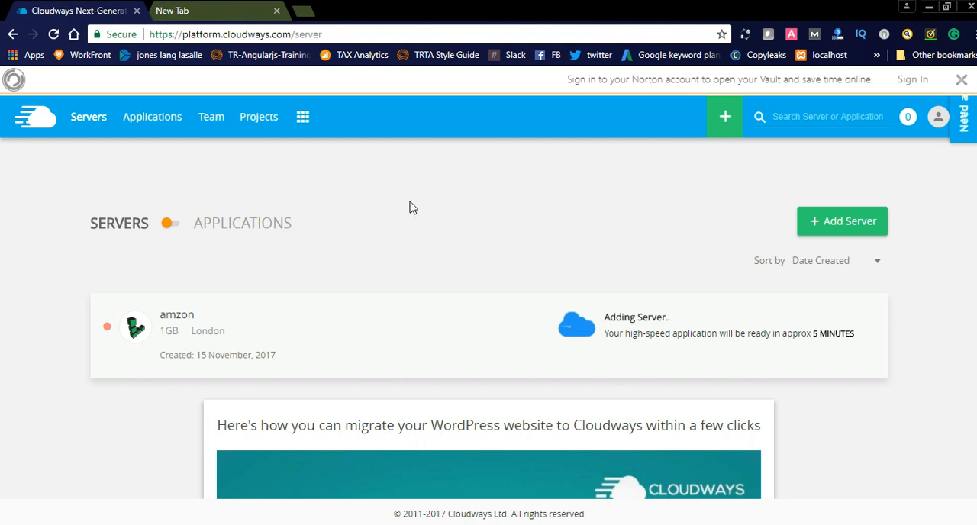
Step: Start adding another server to reach the Deploy Your Managed Application form
click(841, 221)
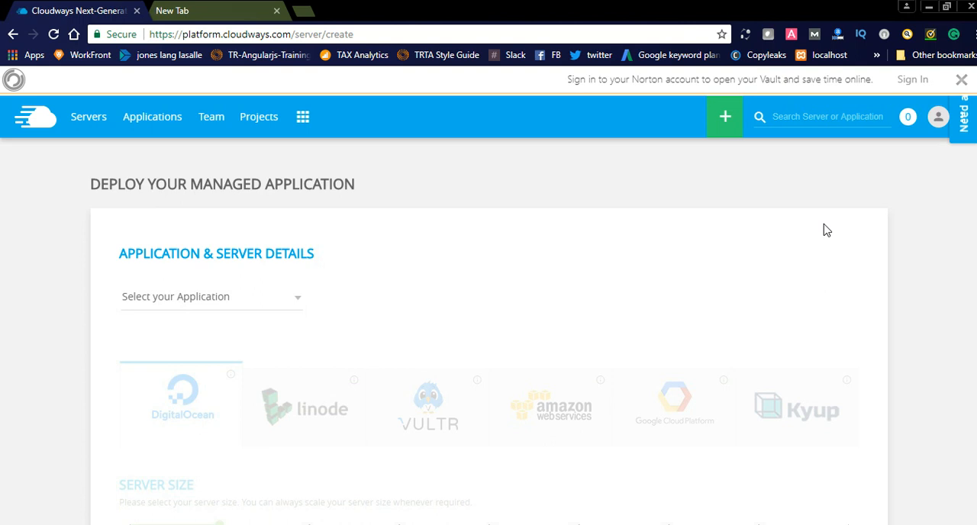
scroll(down, 3)
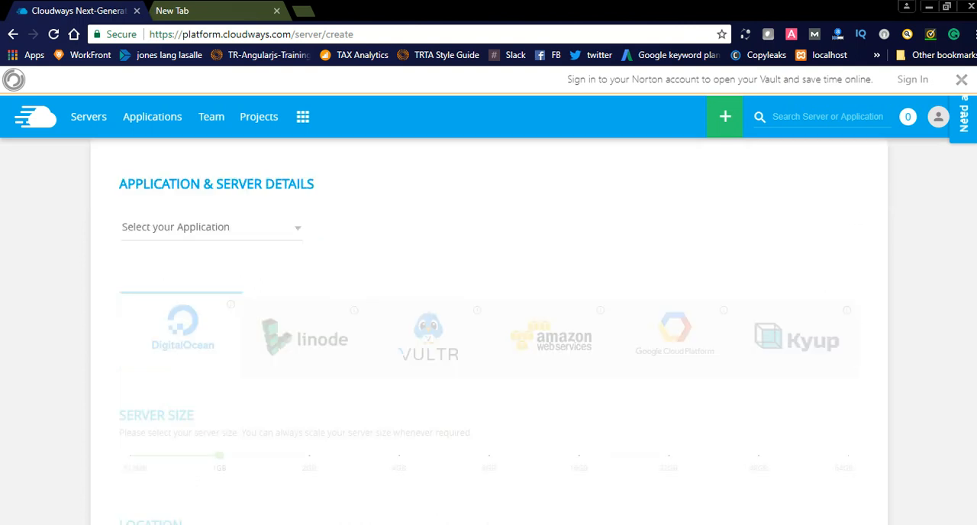
scroll(down, 3)
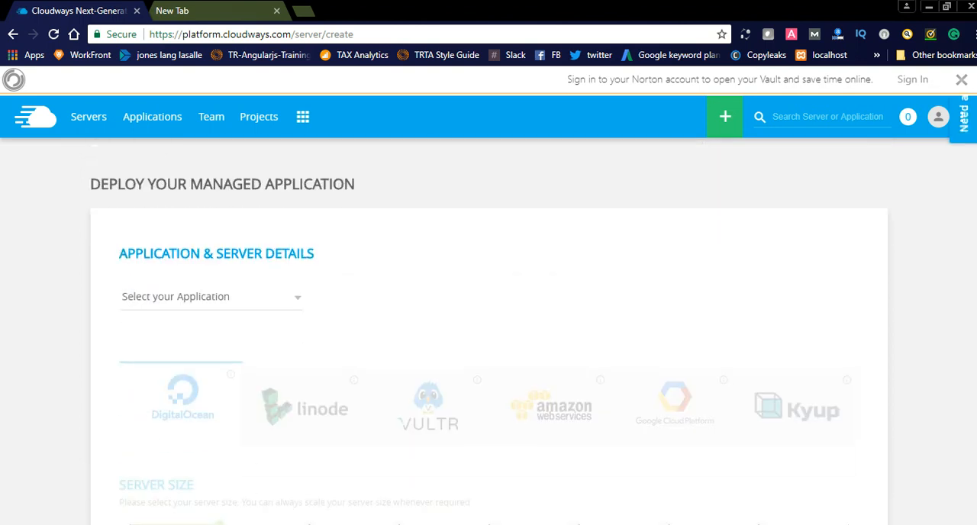
scroll(down, 3)
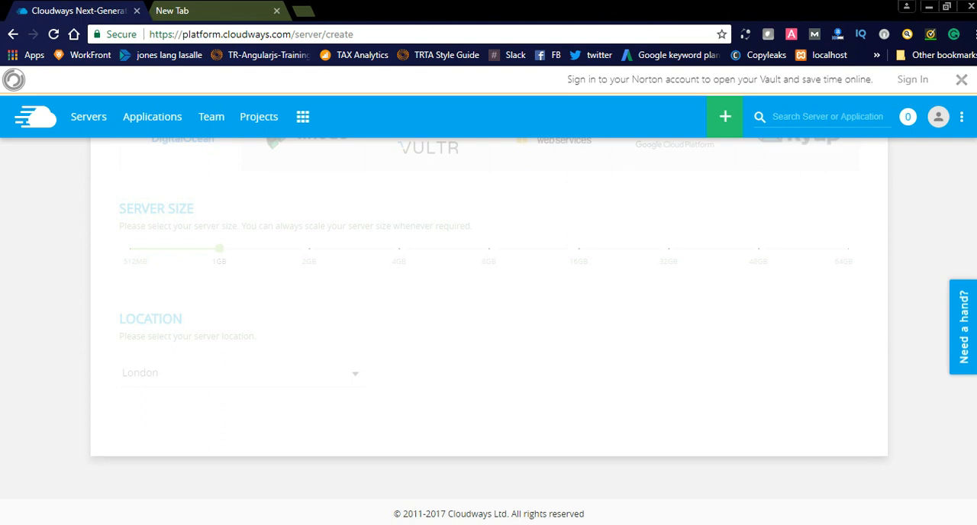